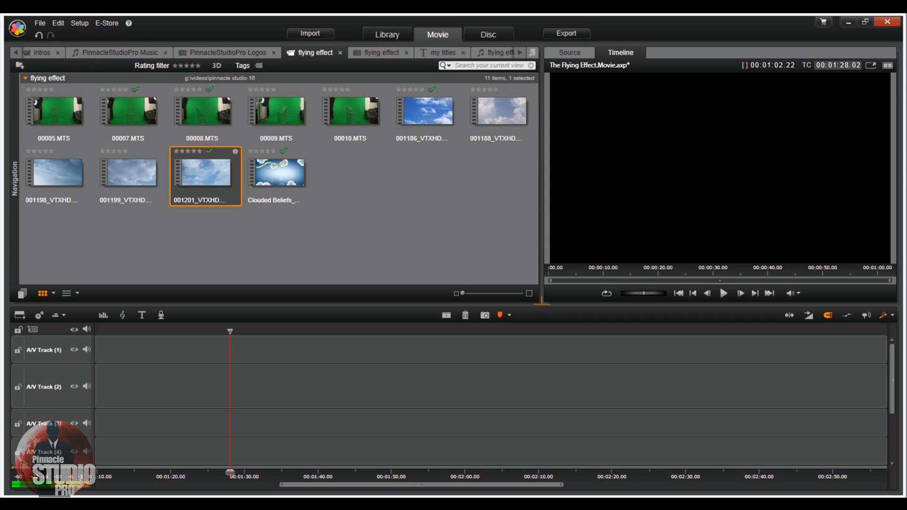
# Pick the clouds clip 001201_VTXHD.mov in the library for A/V Track 3
pyautogui.click(129, 110)
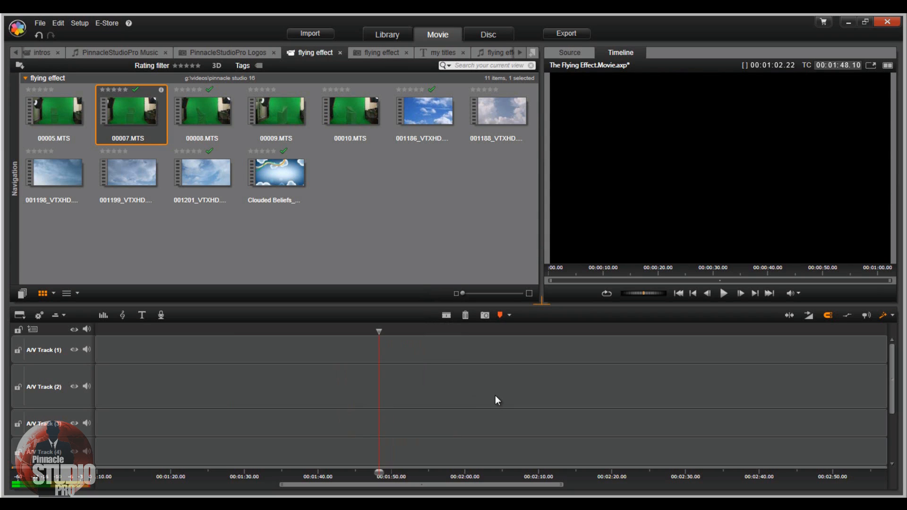
pyautogui.moveTo(301, 267)
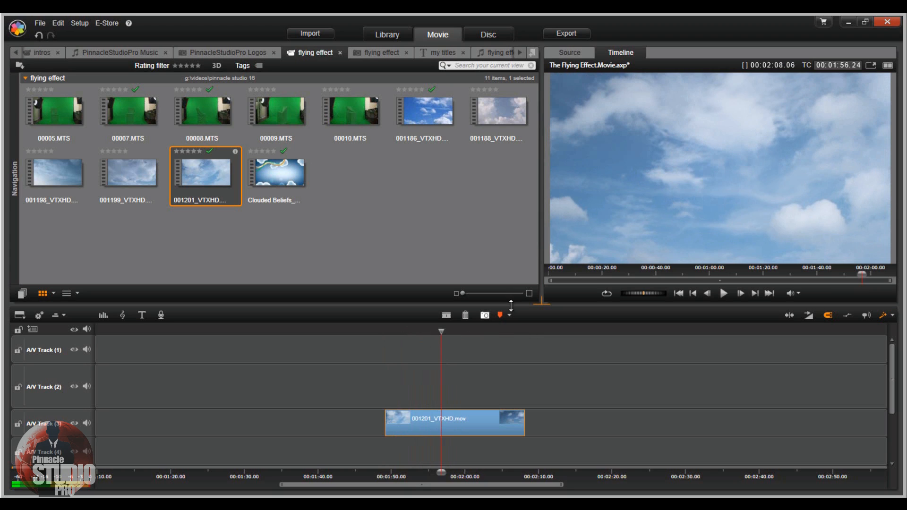
pyautogui.moveTo(575, 112)
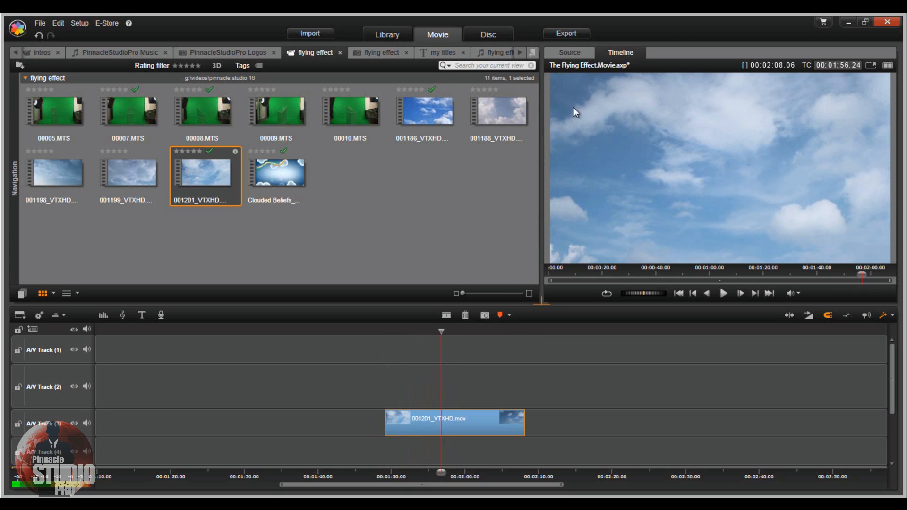
pyautogui.moveTo(806, 194)
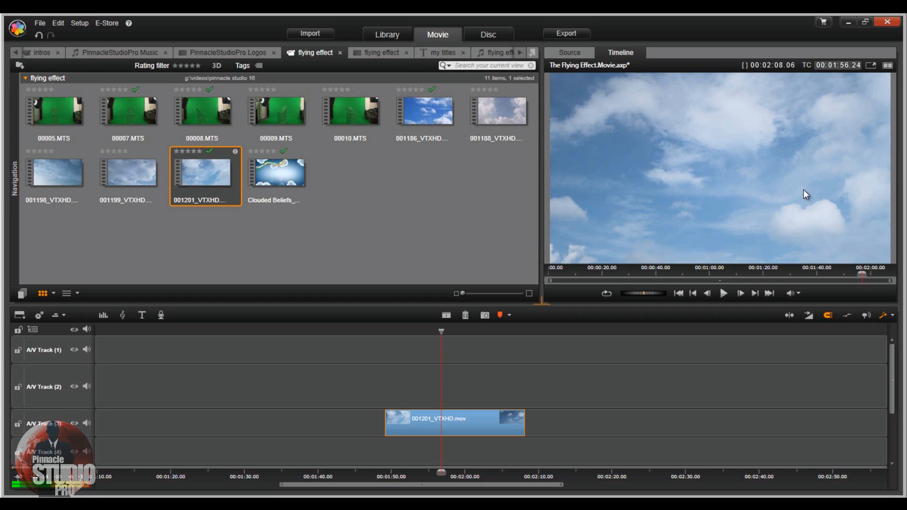
pyautogui.moveTo(712, 259)
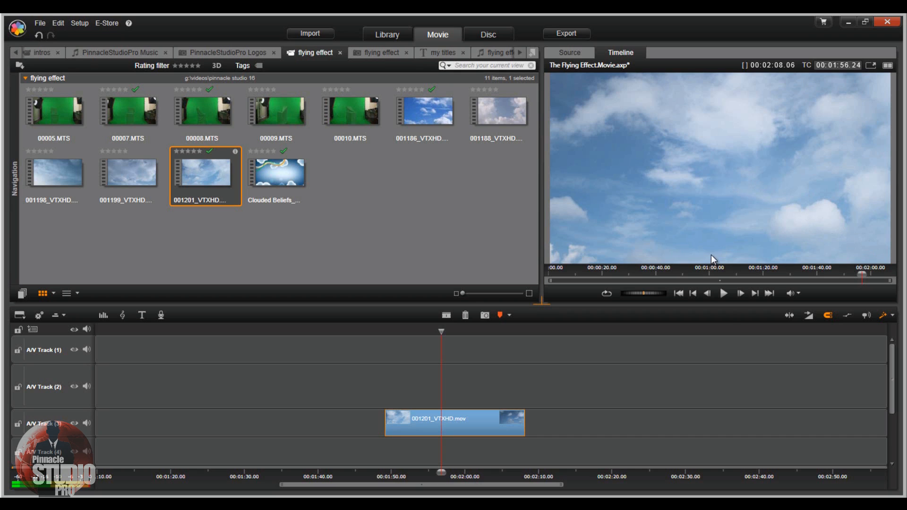
pyautogui.moveTo(680, 389)
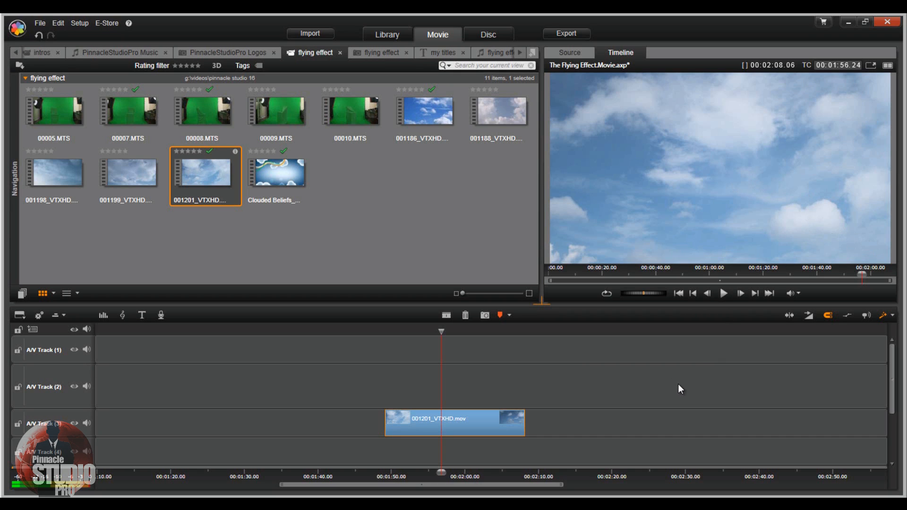
pyautogui.moveTo(640, 396)
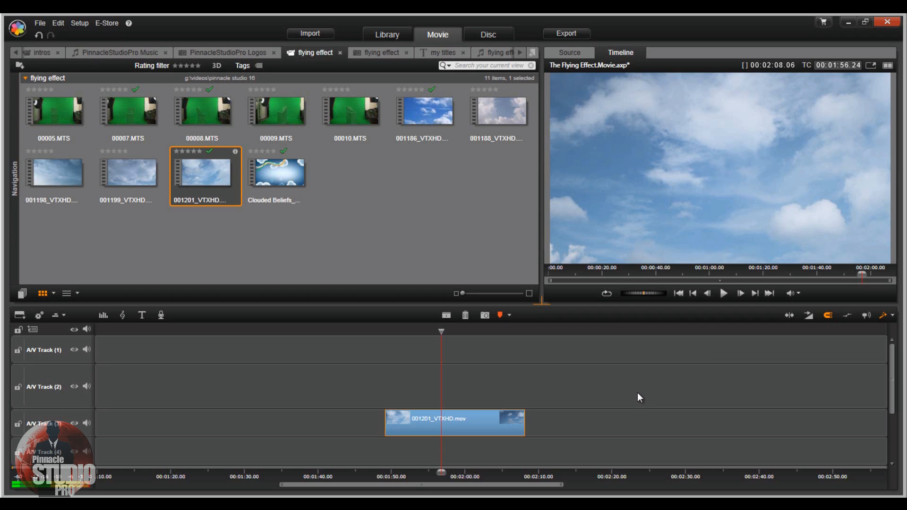
pyautogui.moveTo(653, 387)
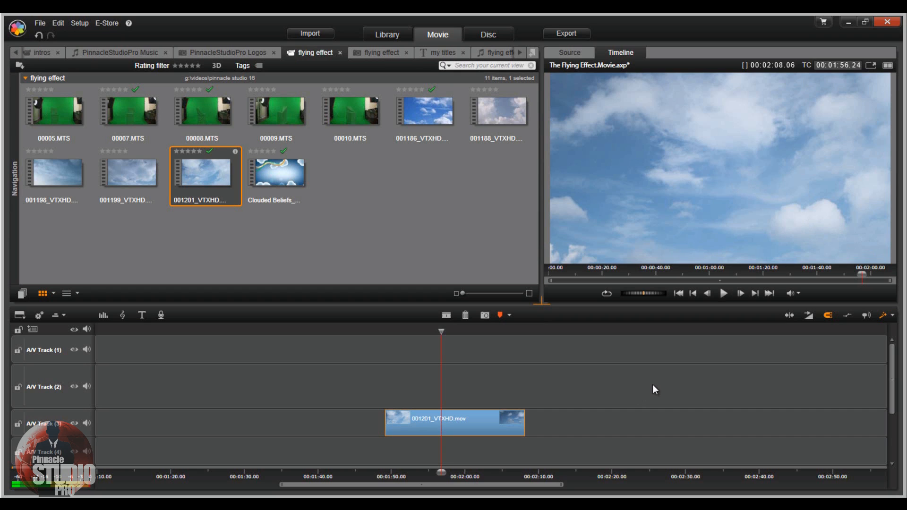
pyautogui.moveTo(283, 208)
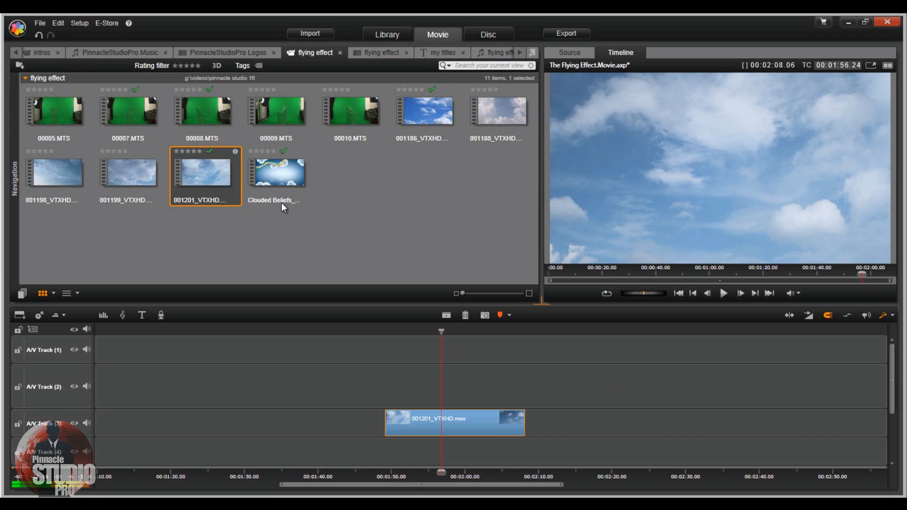
pyautogui.moveTo(204, 115)
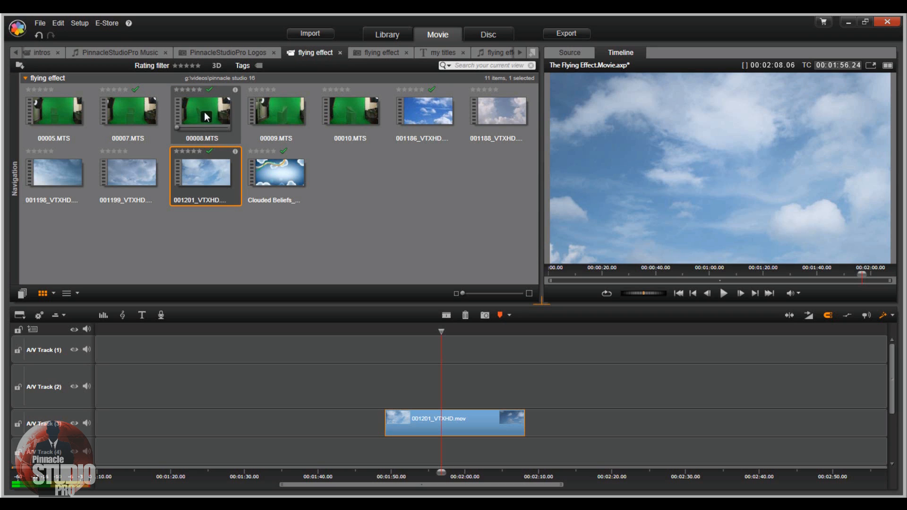
# Put 00008.MTS on track 2, delete its later half, and align the clouds clip at 1:40
pyautogui.click(204, 111)
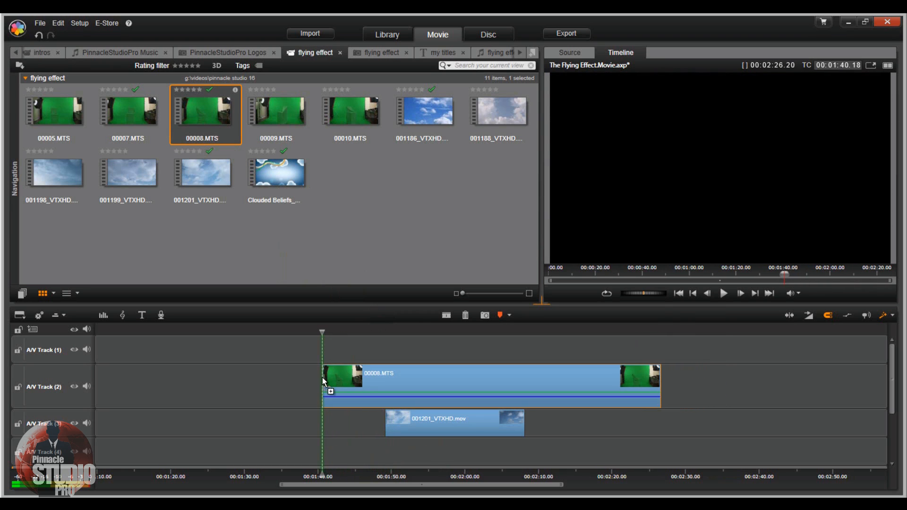
pyautogui.click(480, 386)
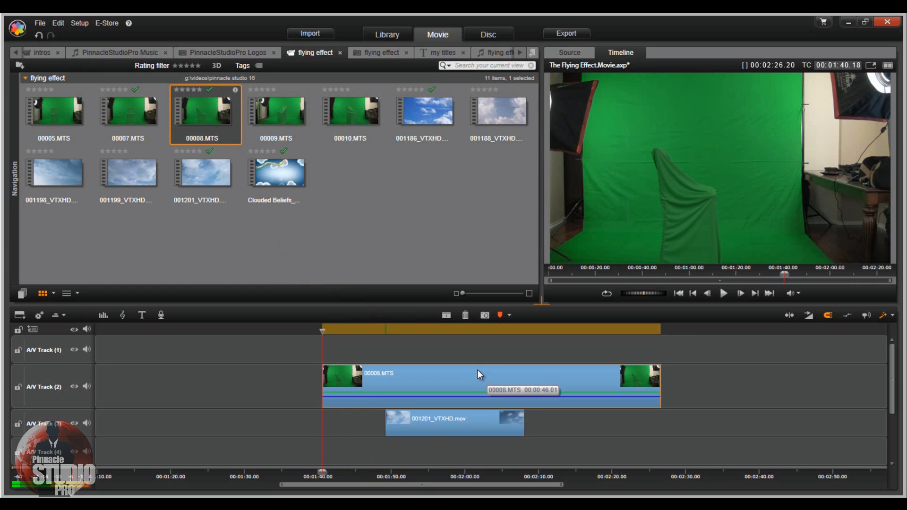
pyautogui.moveTo(463, 425)
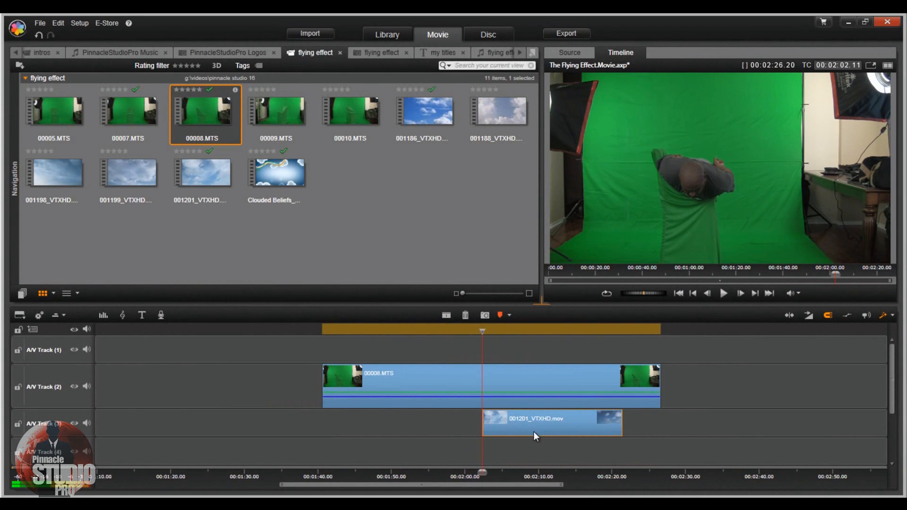
pyautogui.moveTo(509, 381)
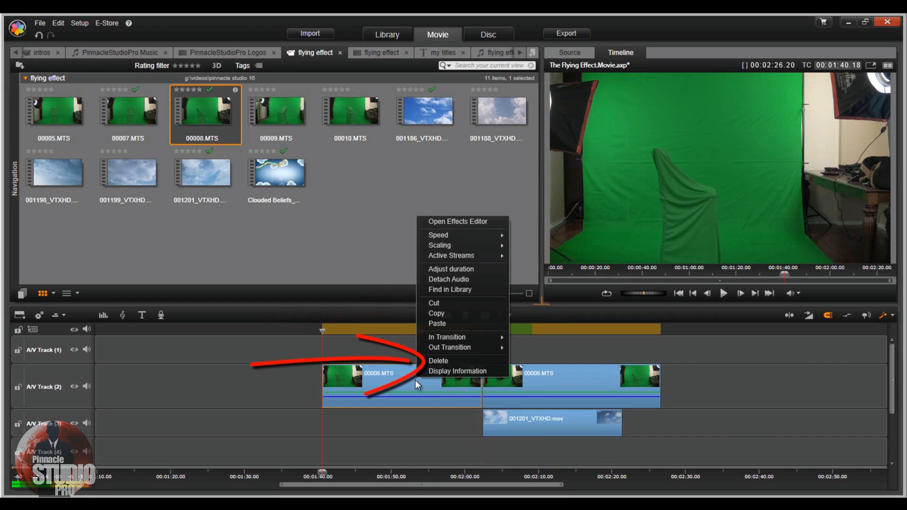
pyautogui.moveTo(451, 324)
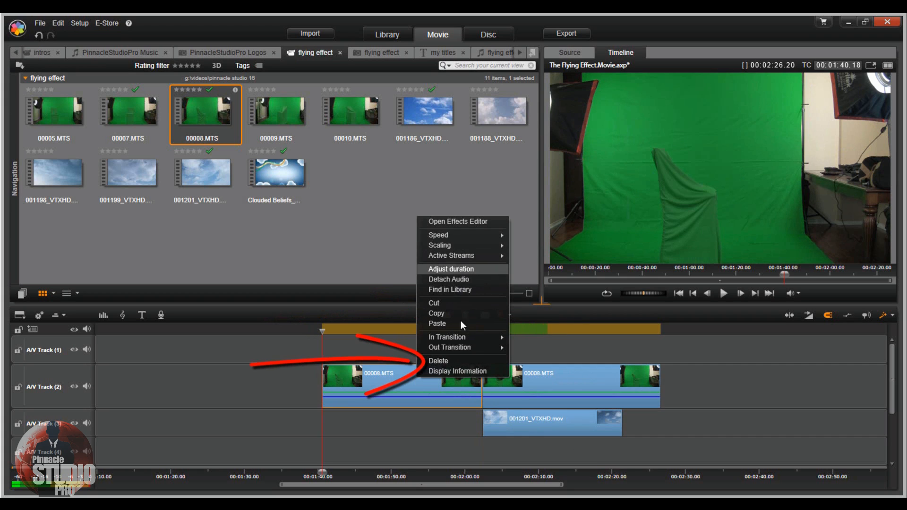
pyautogui.moveTo(445, 364)
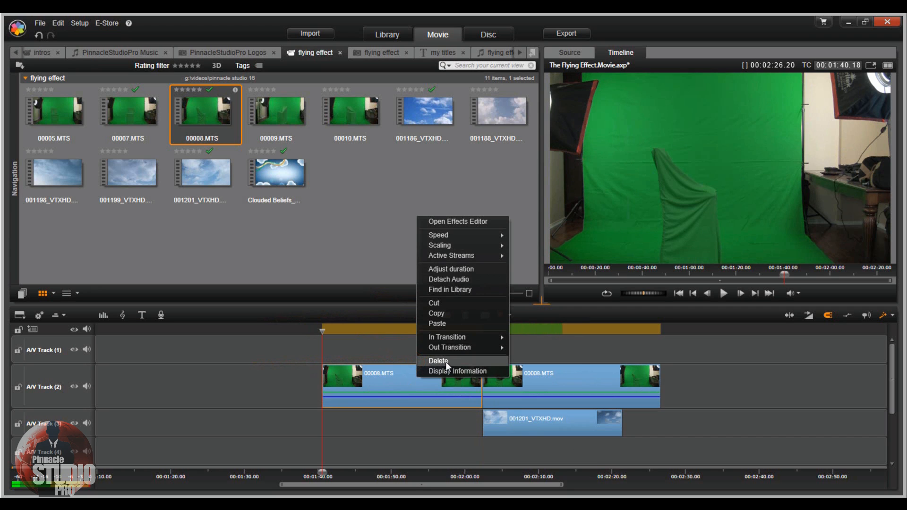
pyautogui.click(438, 361)
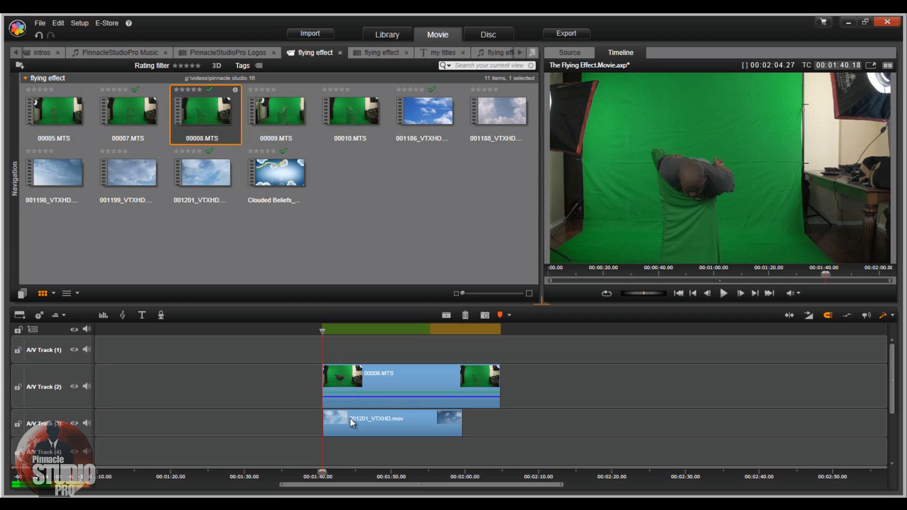
pyautogui.click(382, 423)
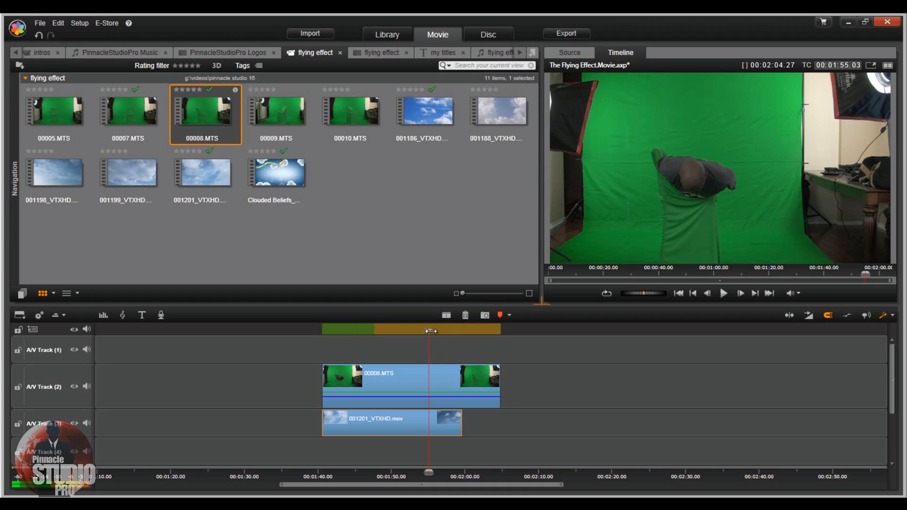
pyautogui.moveTo(445, 373)
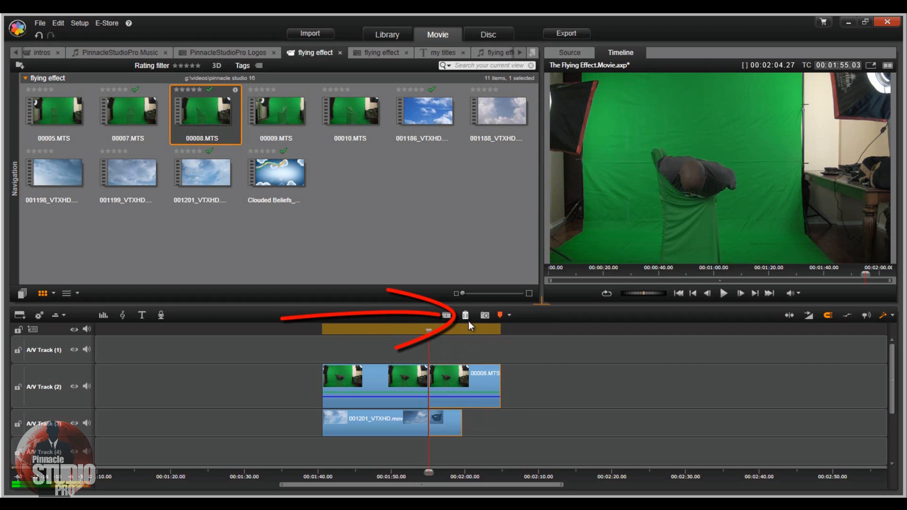
pyautogui.moveTo(467, 316)
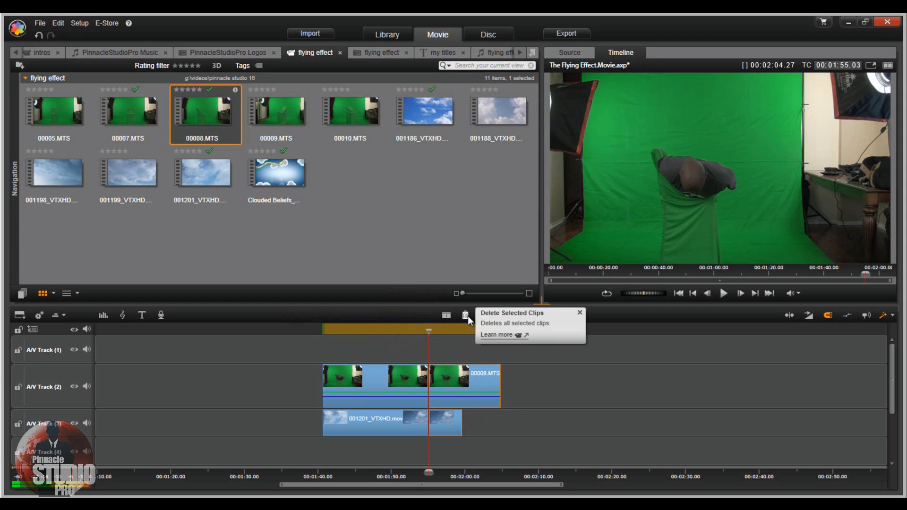
# Delete the split-off ends of the green-screen and clouds clips at about 1:55
pyautogui.click(458, 314)
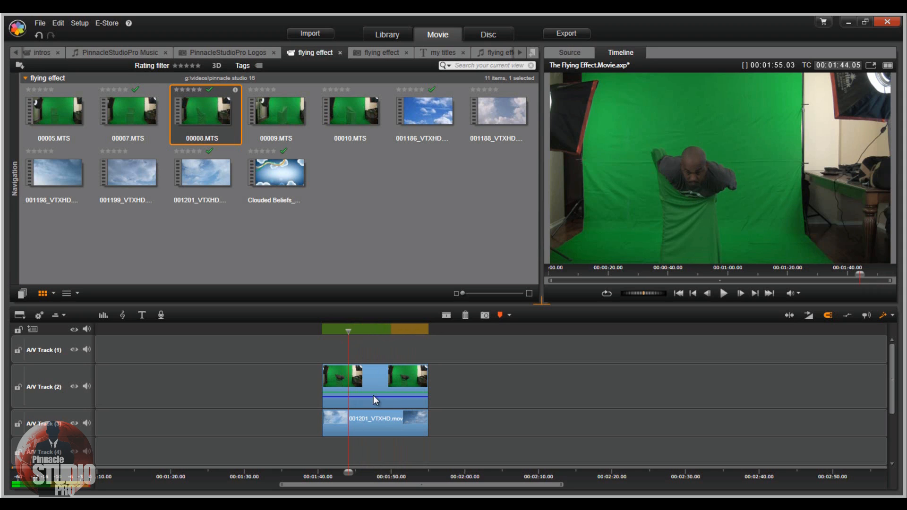
pyautogui.moveTo(535, 329)
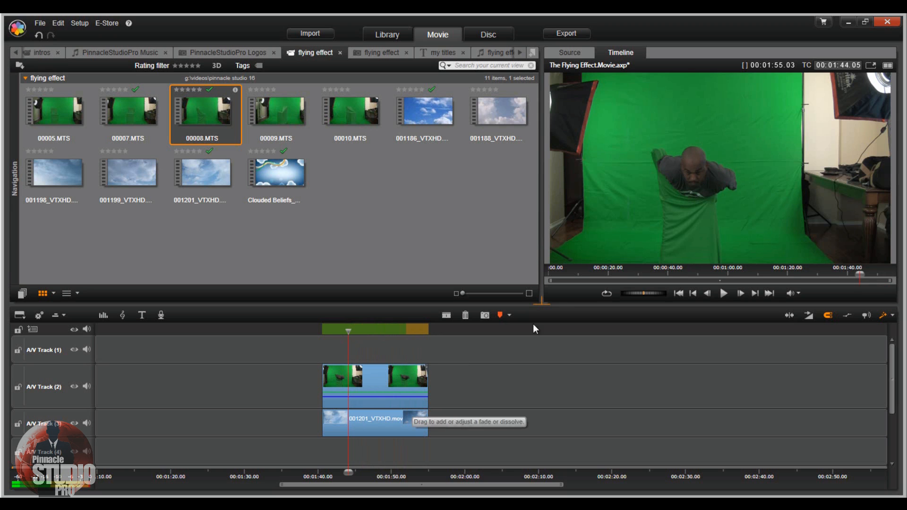
pyautogui.moveTo(683, 171)
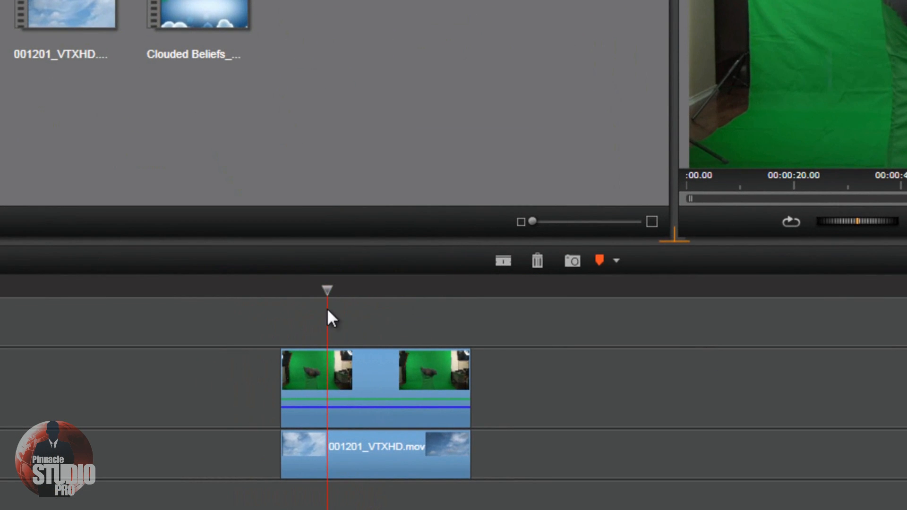
pyautogui.moveTo(325, 289)
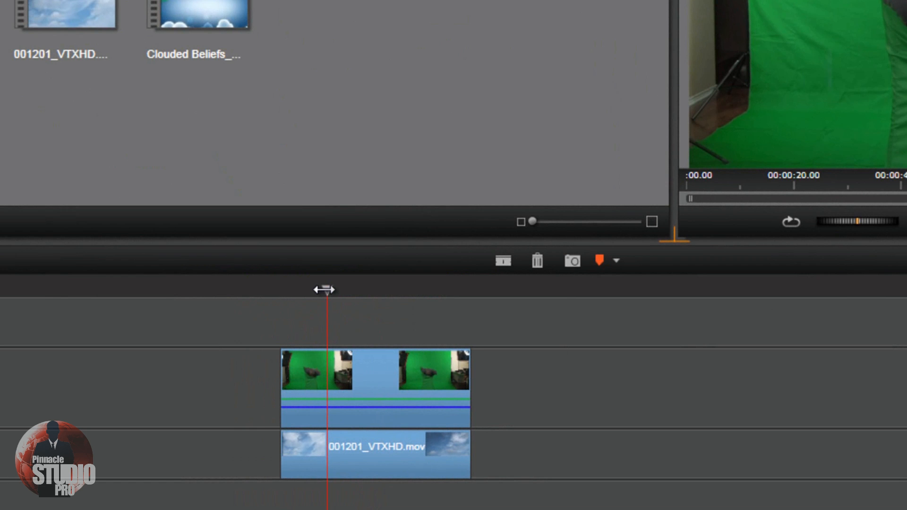
pyautogui.moveTo(376, 382)
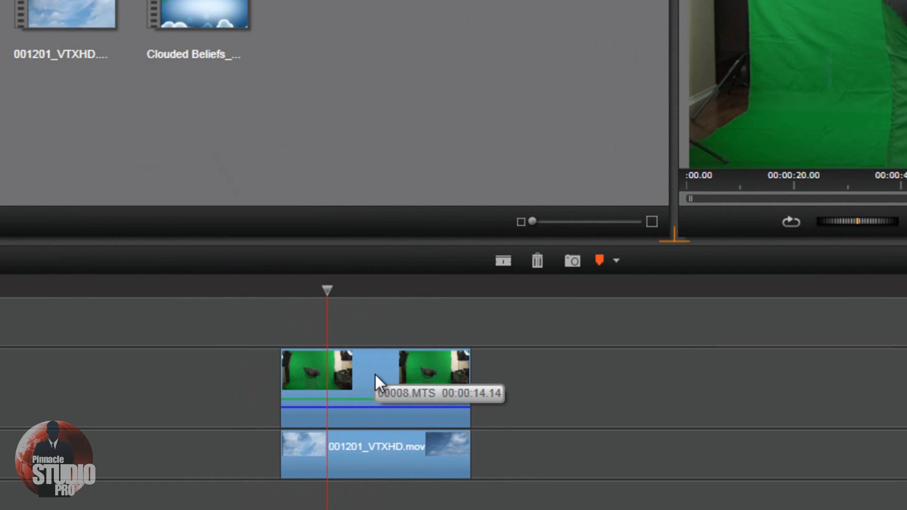
# Apply StudioChromaKeyer from the keying effects to the man's green-screen clip
pyautogui.rightClick(376, 376)
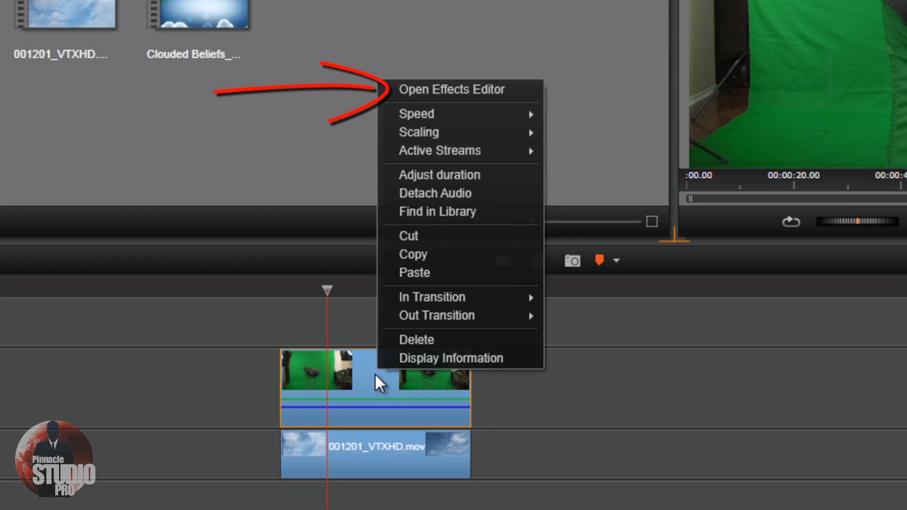
pyautogui.moveTo(459, 90)
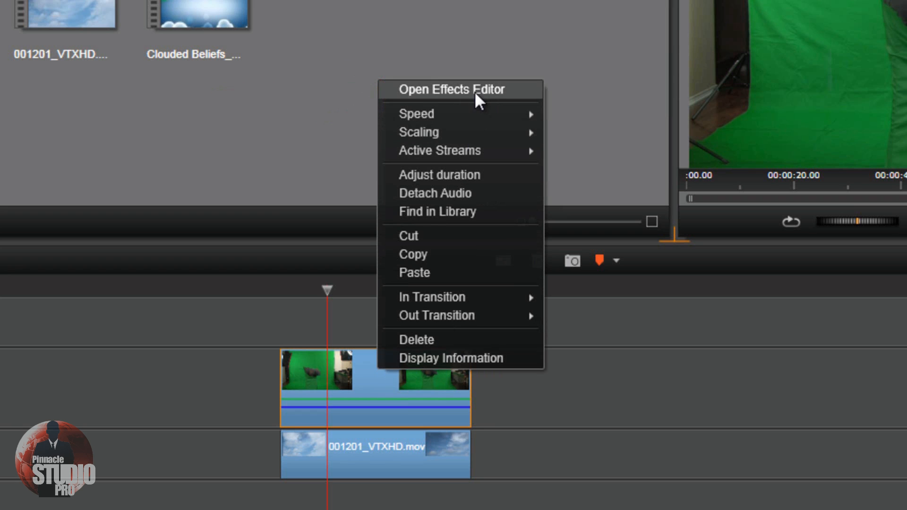
pyautogui.click(458, 90)
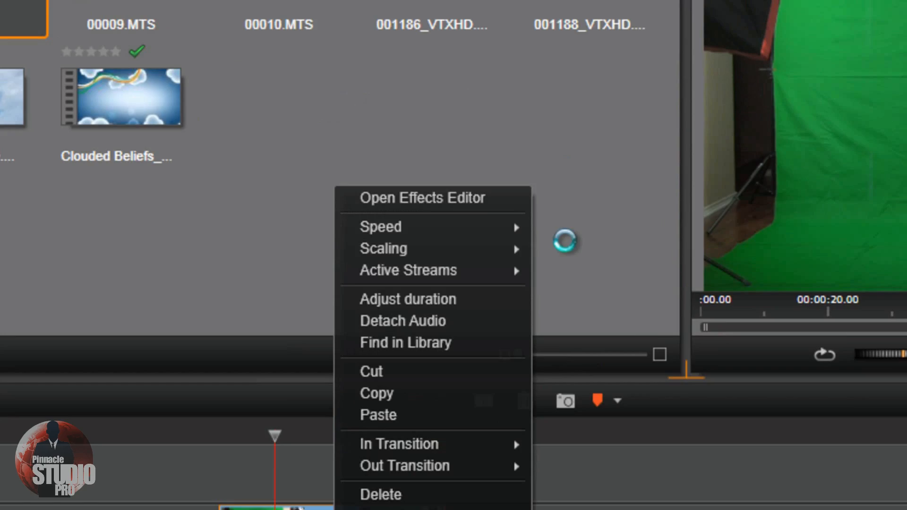
pyautogui.click(422, 199)
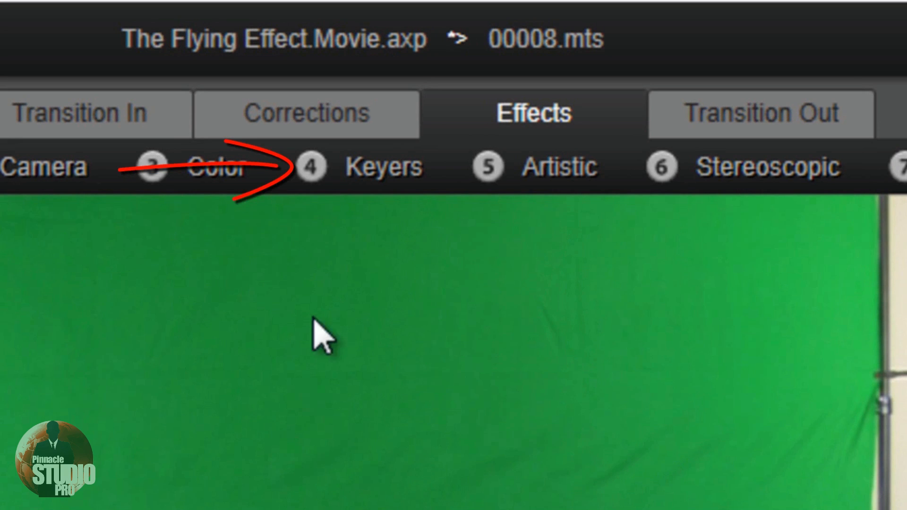
pyautogui.moveTo(381, 173)
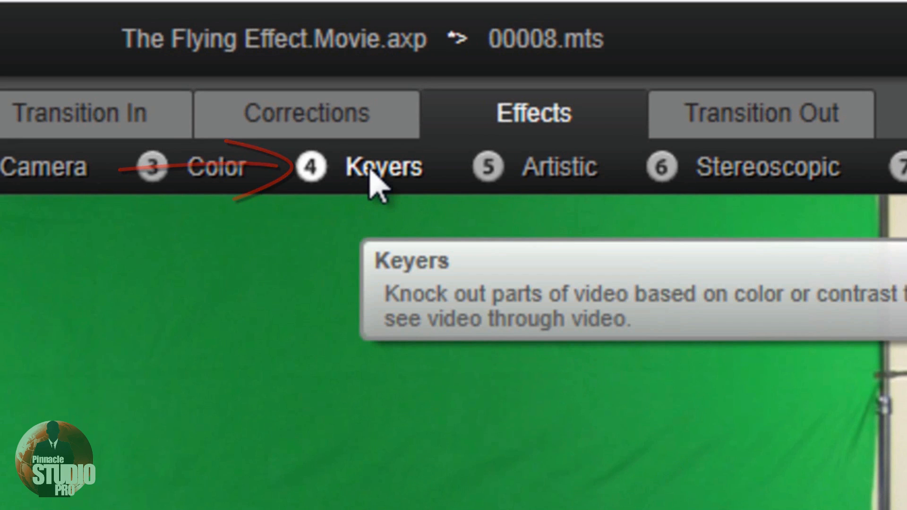
pyautogui.click(382, 168)
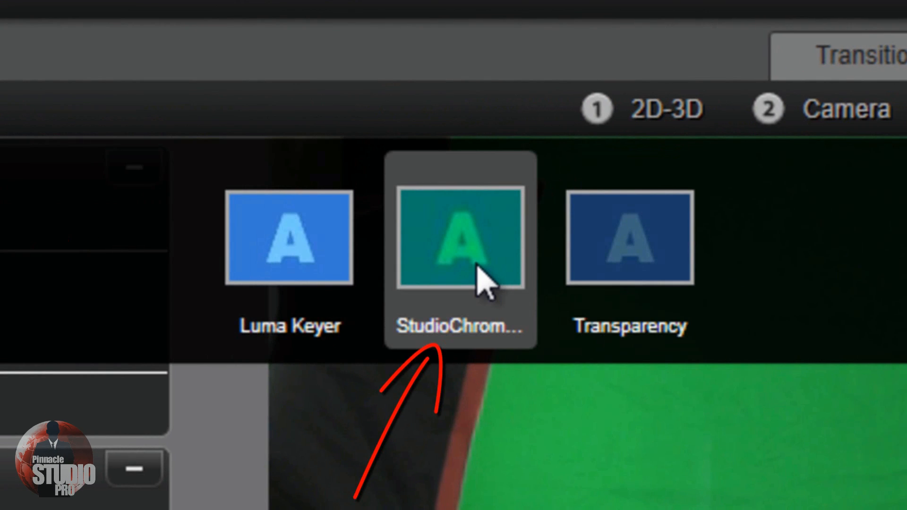
pyautogui.click(459, 238)
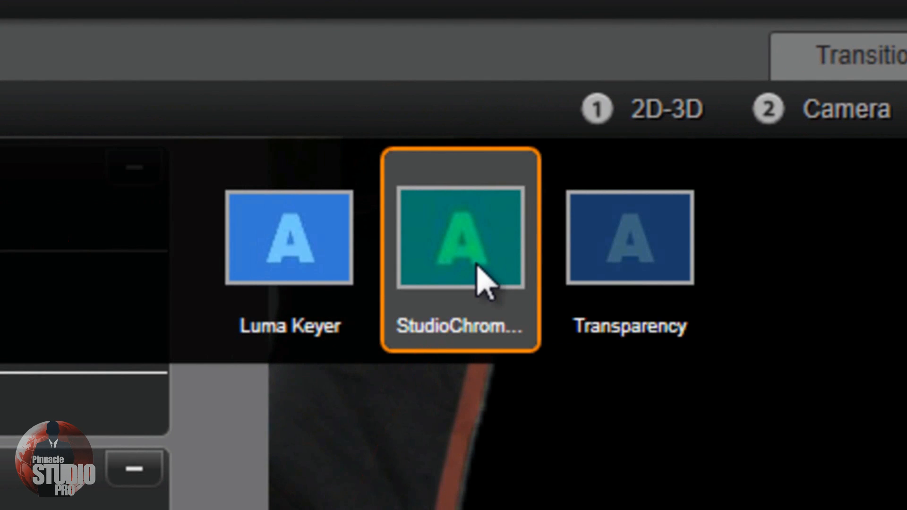
pyautogui.doubleClick(460, 239)
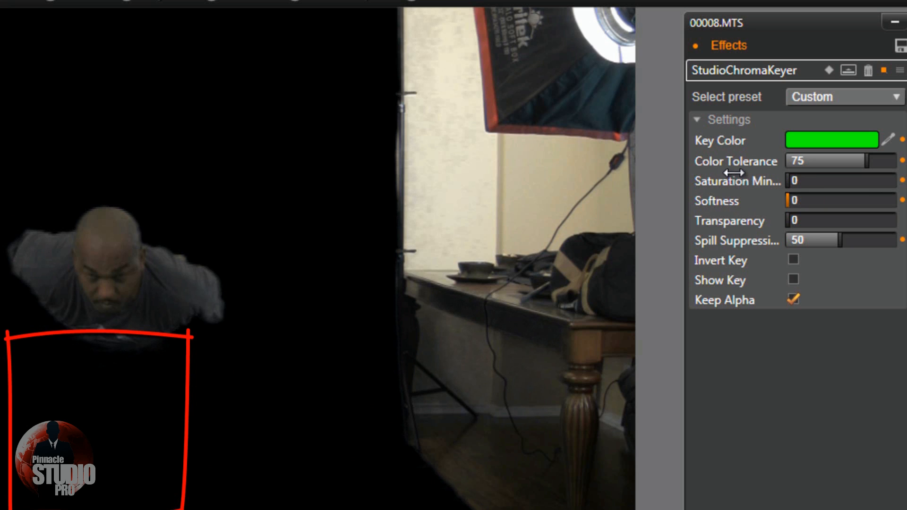
pyautogui.moveTo(694, 170)
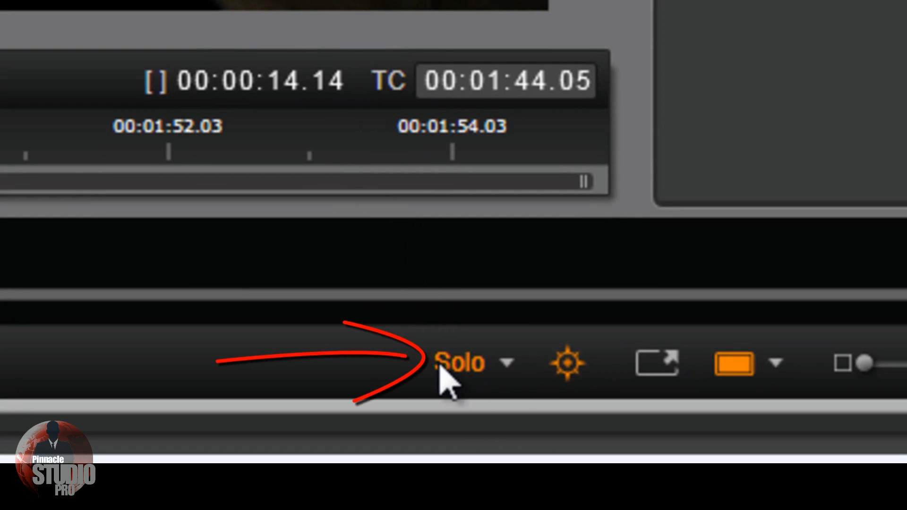
# Open the Solo preview dropdown to choose showing media and tracks below
pyautogui.click(508, 362)
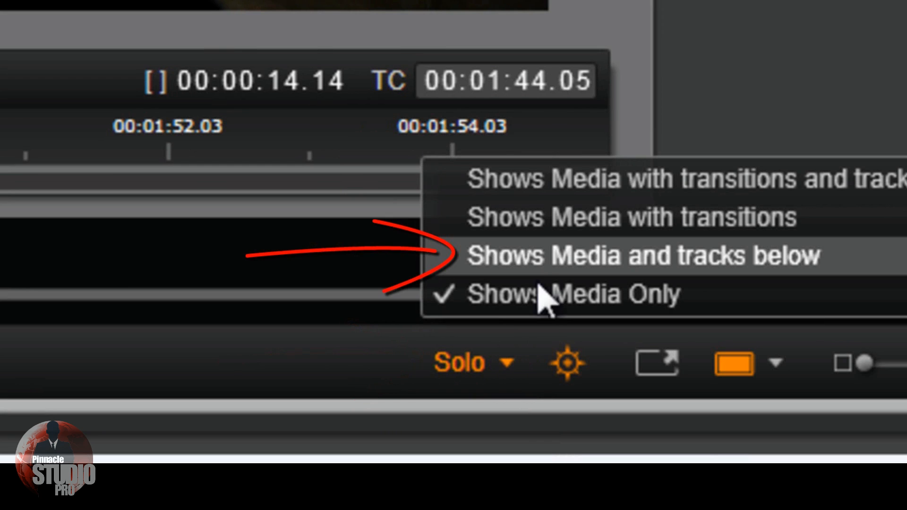
pyautogui.moveTo(541, 268)
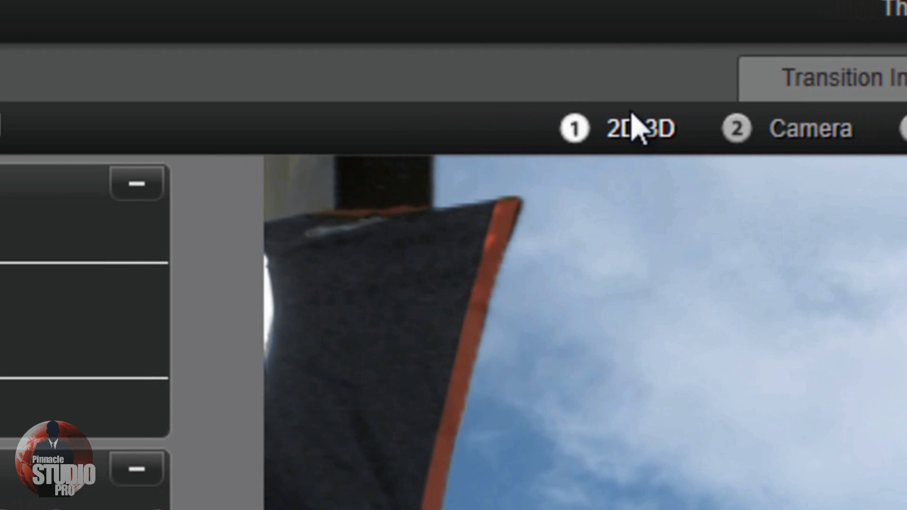
pyautogui.moveTo(641, 130)
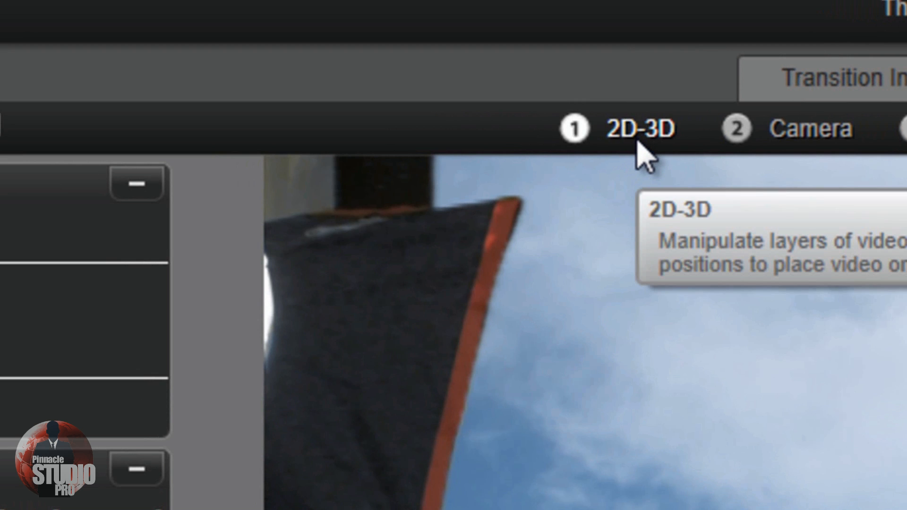
pyautogui.moveTo(644, 142)
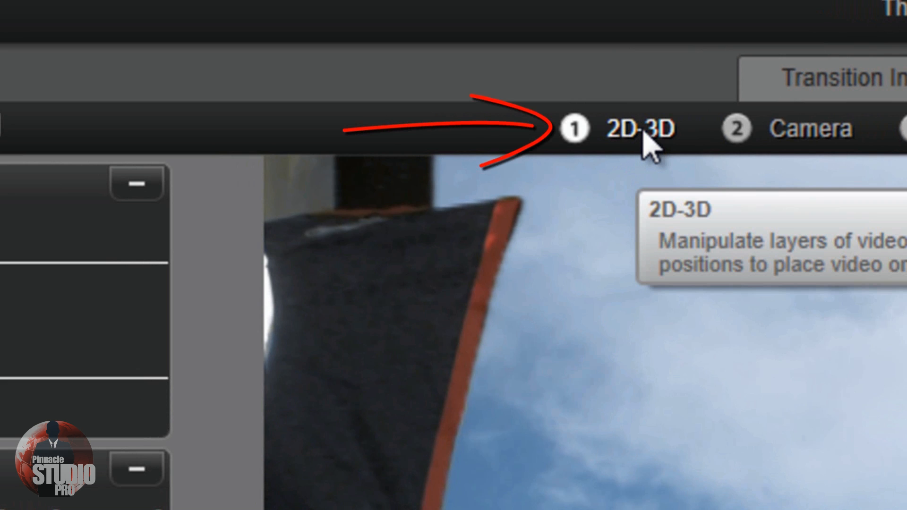
# Add 2D Editor Advanced with No Preset and crop left 17.9%, right 30.4%
pyautogui.click(641, 128)
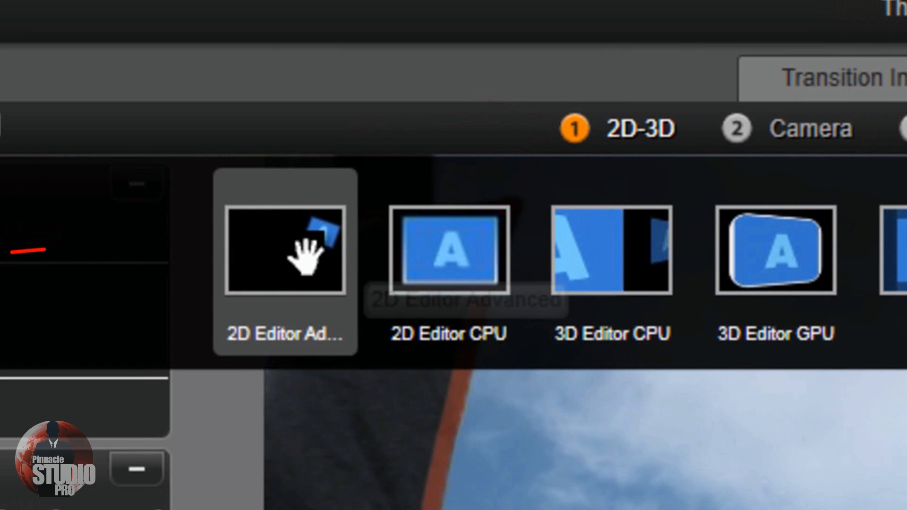
pyautogui.click(284, 250)
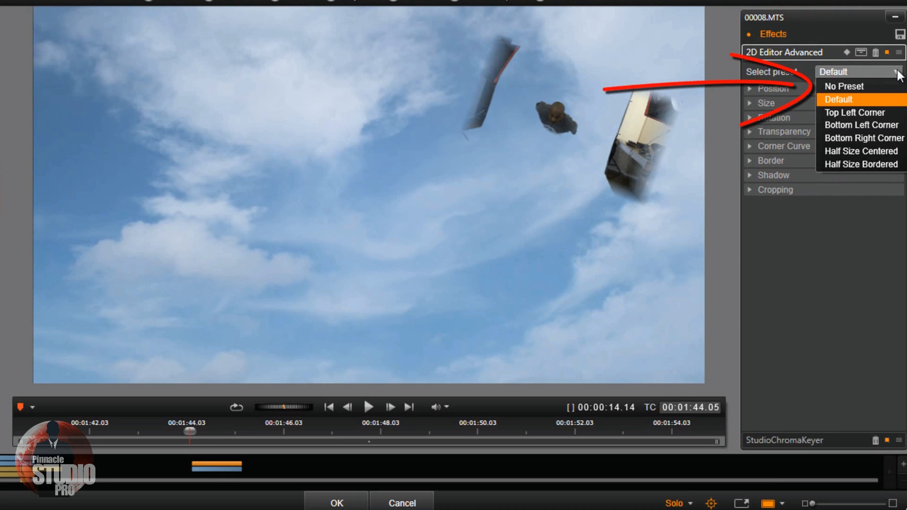
pyautogui.click(845, 86)
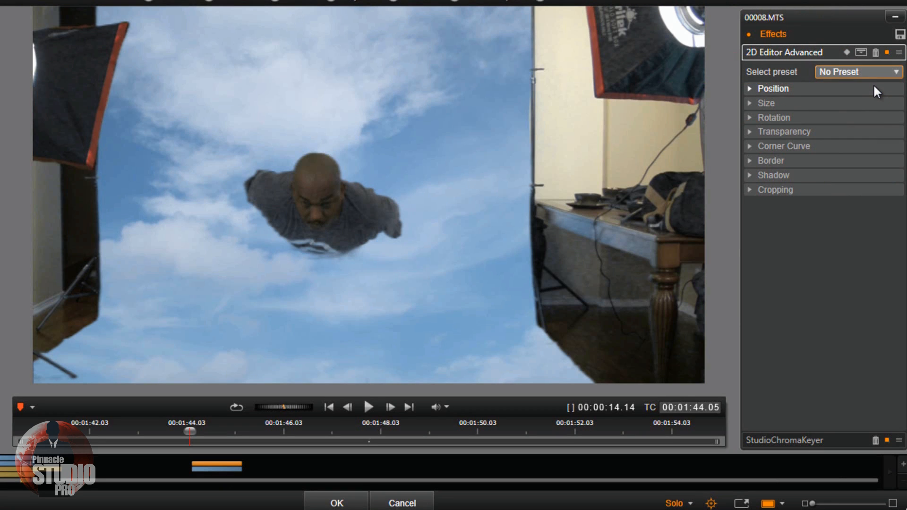
pyautogui.click(775, 189)
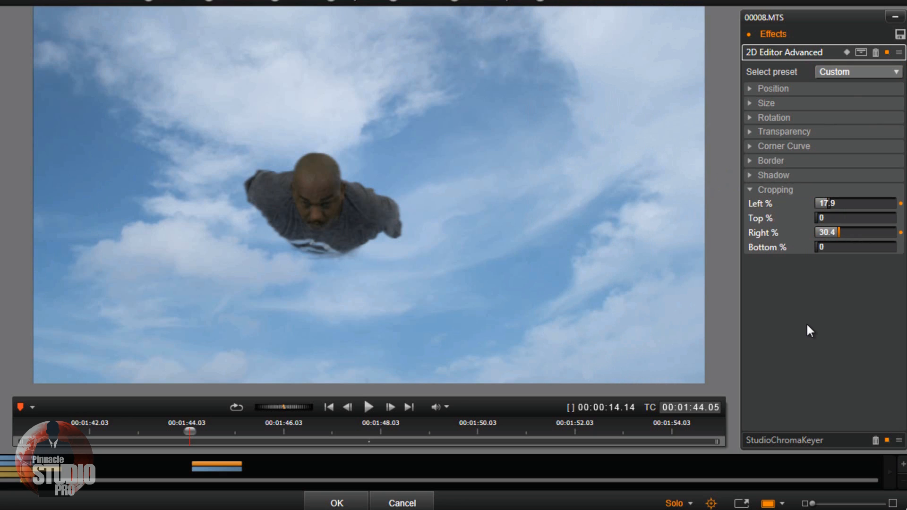
pyautogui.moveTo(484, 254)
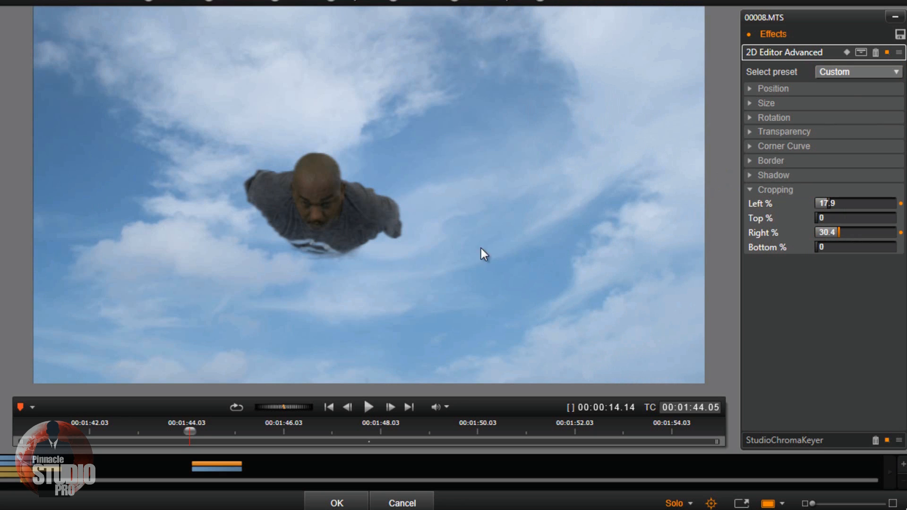
pyautogui.moveTo(193, 431)
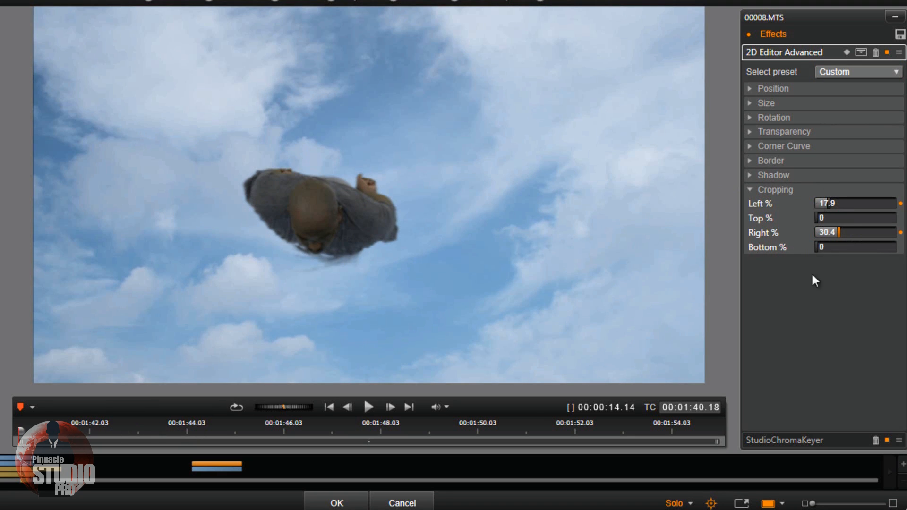
pyautogui.moveTo(379, 292)
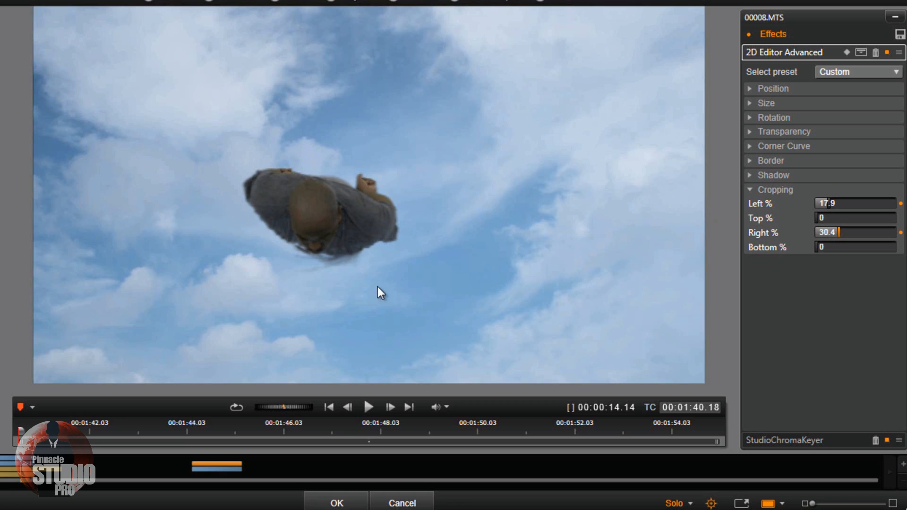
pyautogui.moveTo(379, 243)
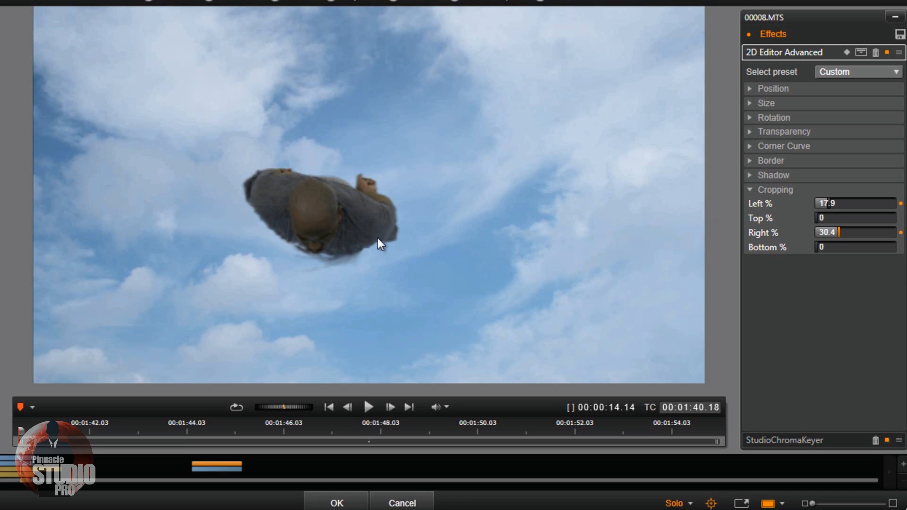
pyautogui.moveTo(370, 407)
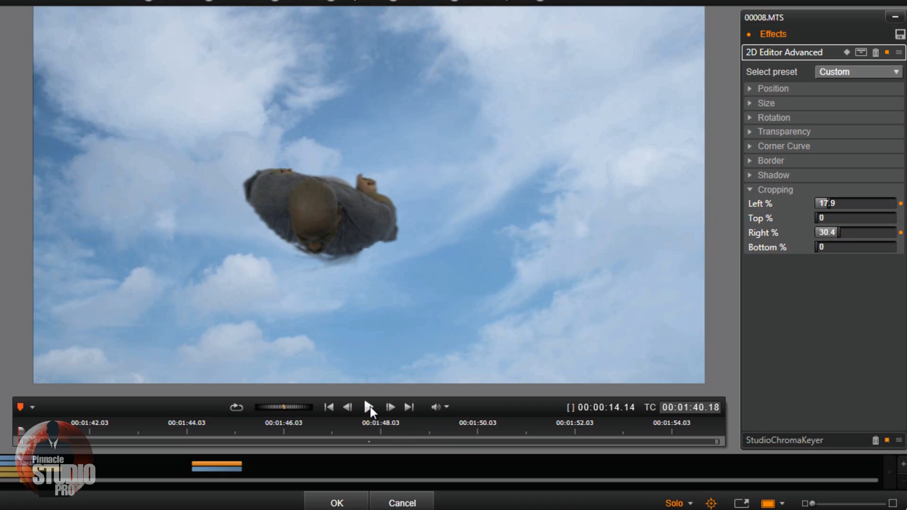
pyautogui.click(369, 407)
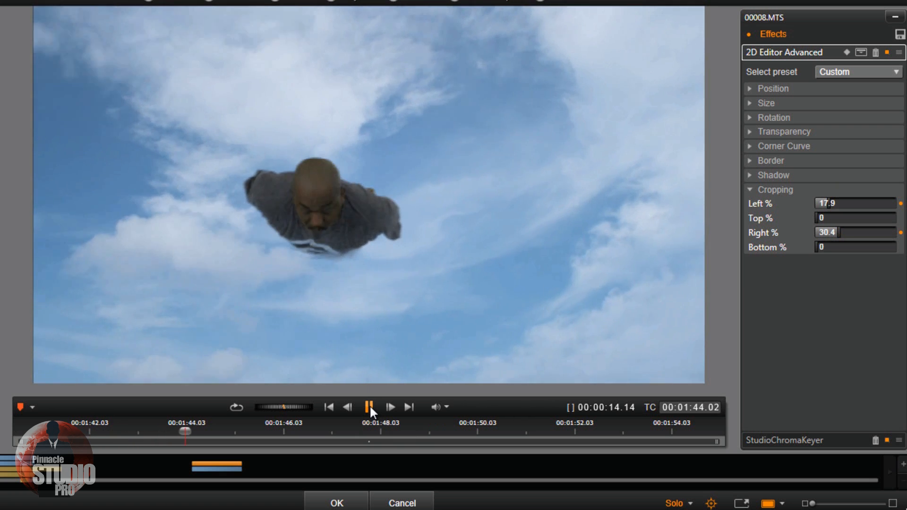
pyautogui.click(370, 407)
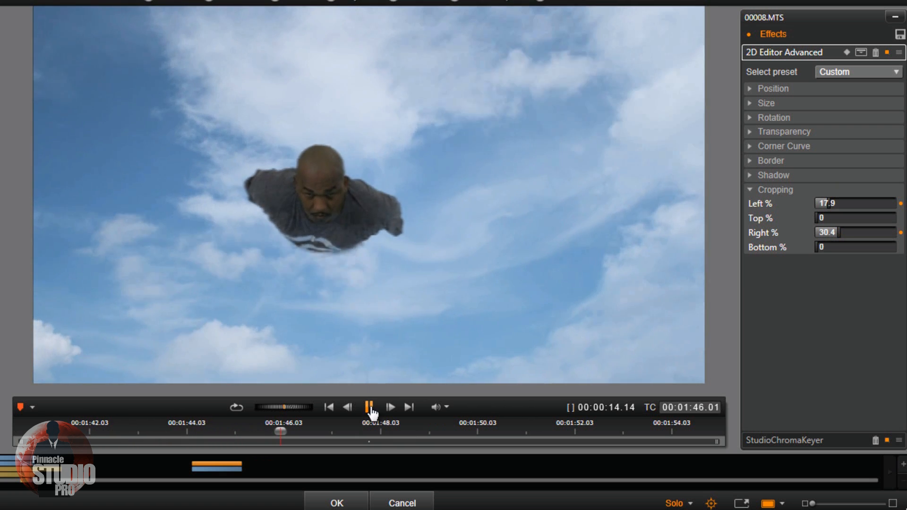
pyautogui.click(369, 408)
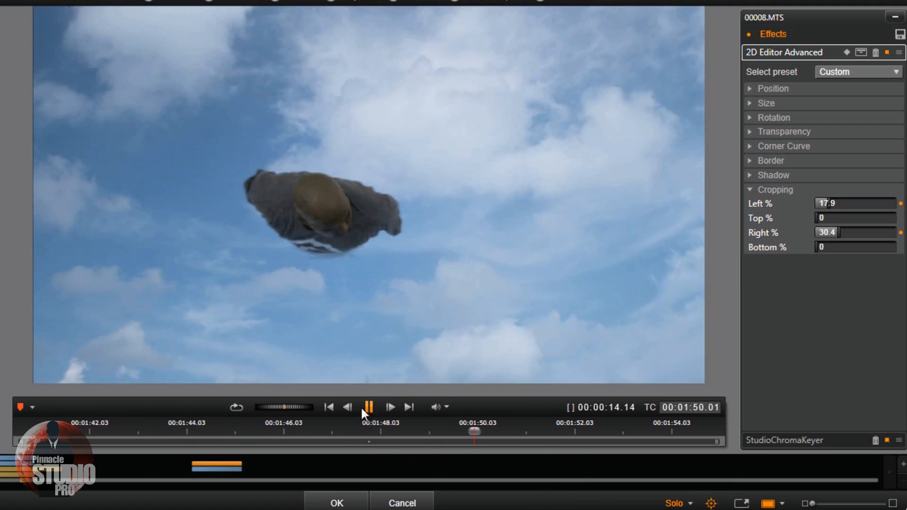
pyautogui.moveTo(330, 407)
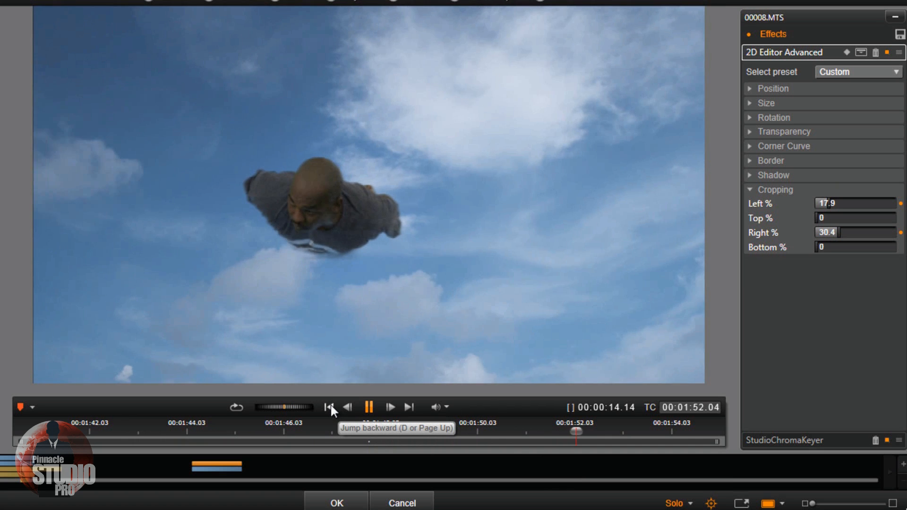
pyautogui.click(330, 407)
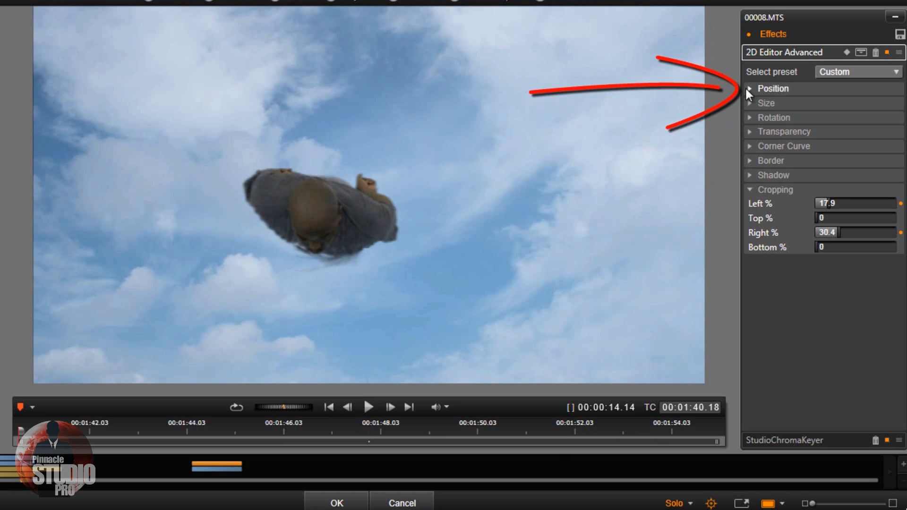
# Keyframe Position values so the man flies across the sky, ending at 21.6, -10.9
pyautogui.click(773, 88)
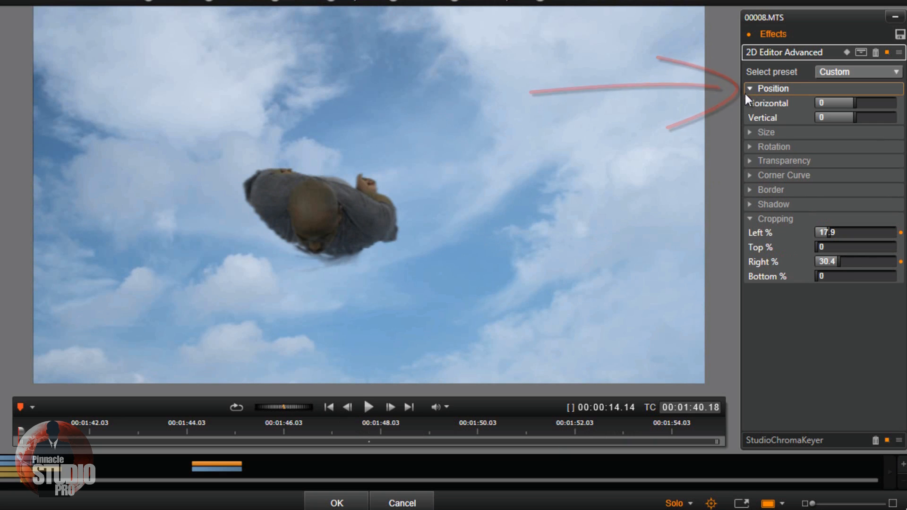
pyautogui.moveTo(846, 52)
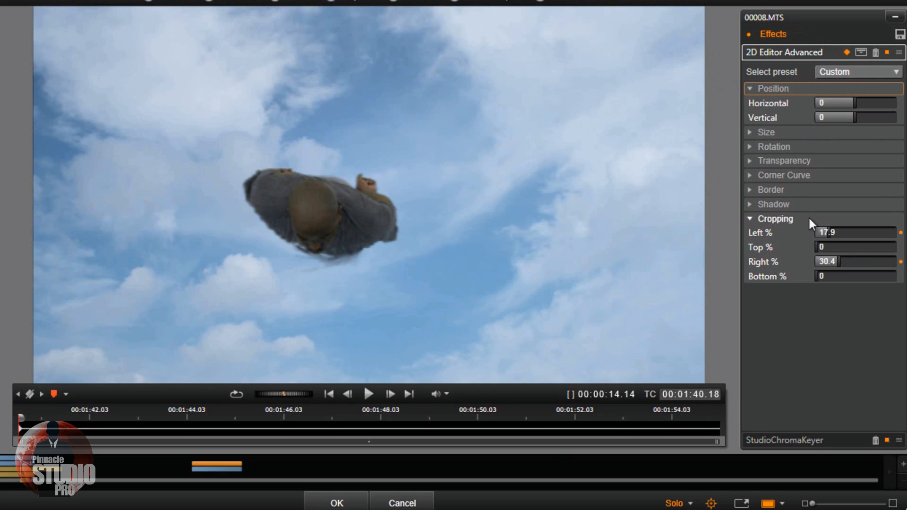
pyautogui.moveTo(850, 103)
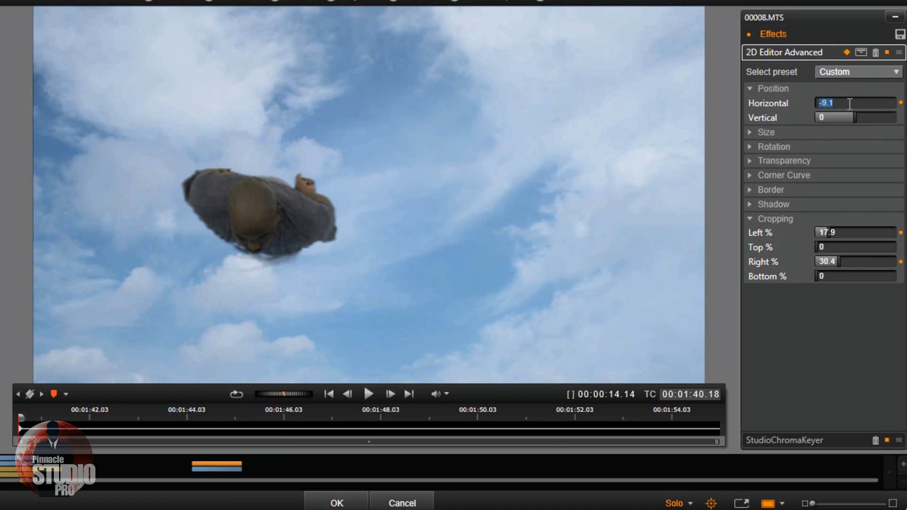
pyautogui.write('0.9')
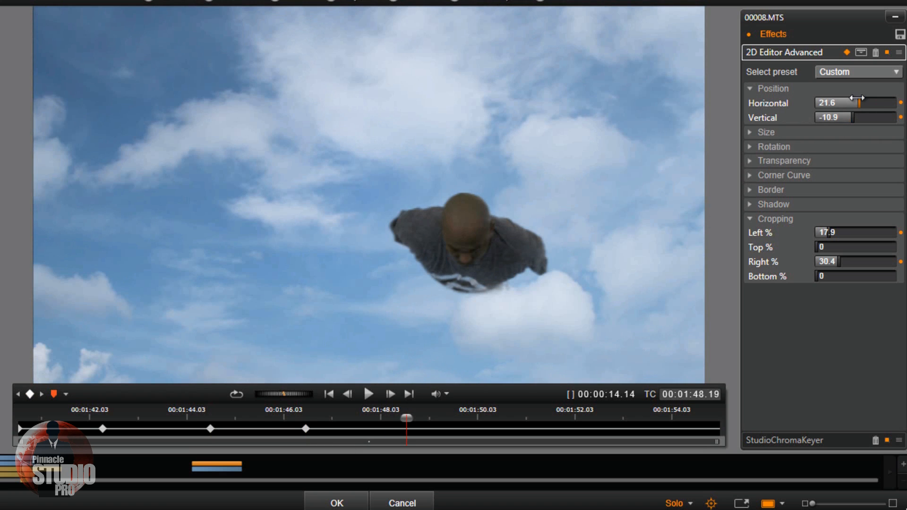
pyautogui.moveTo(855, 104)
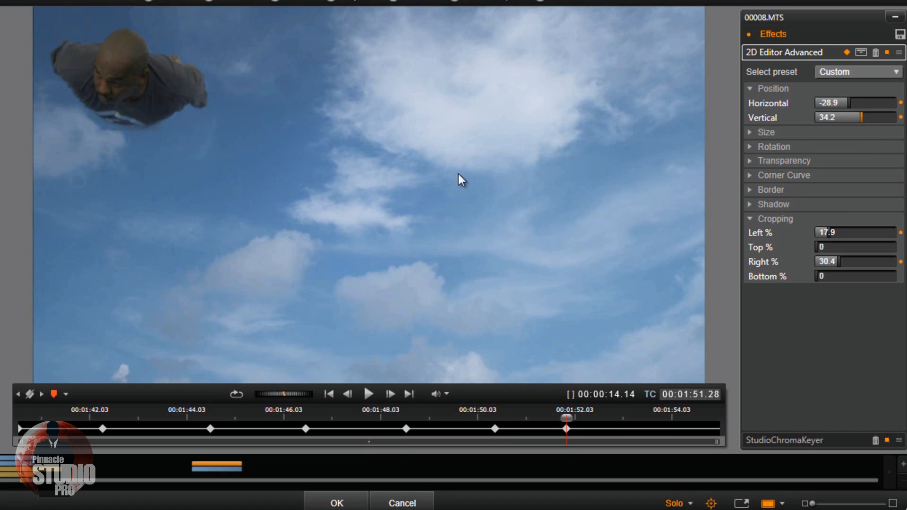
pyautogui.moveTo(623, 433)
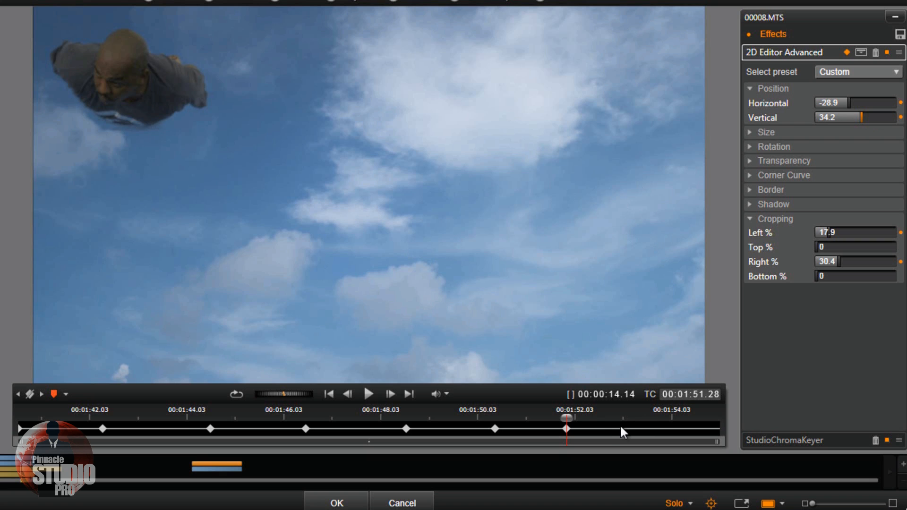
pyautogui.moveTo(567, 418)
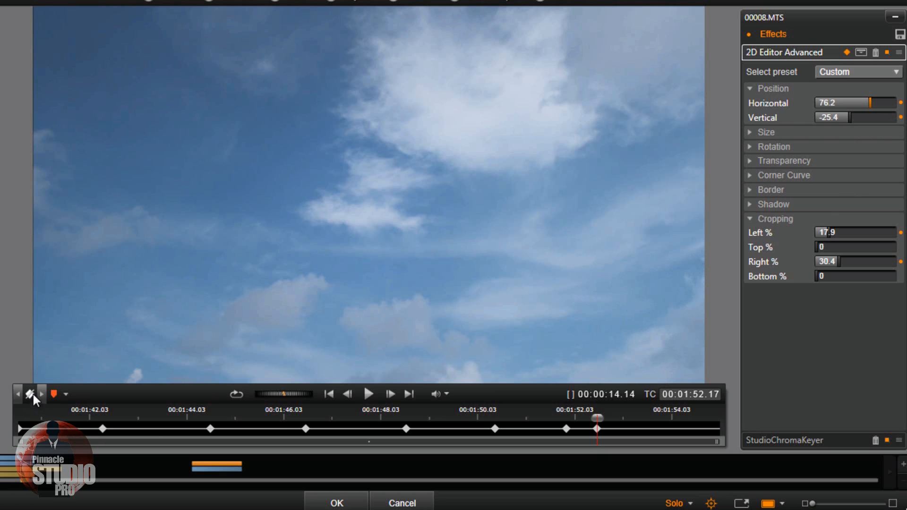
pyautogui.moveTo(596, 414)
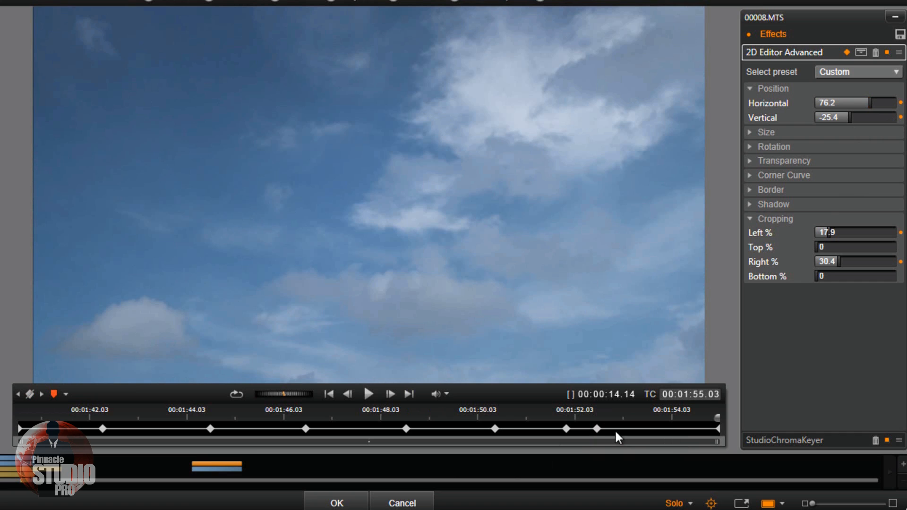
pyautogui.moveTo(719, 431)
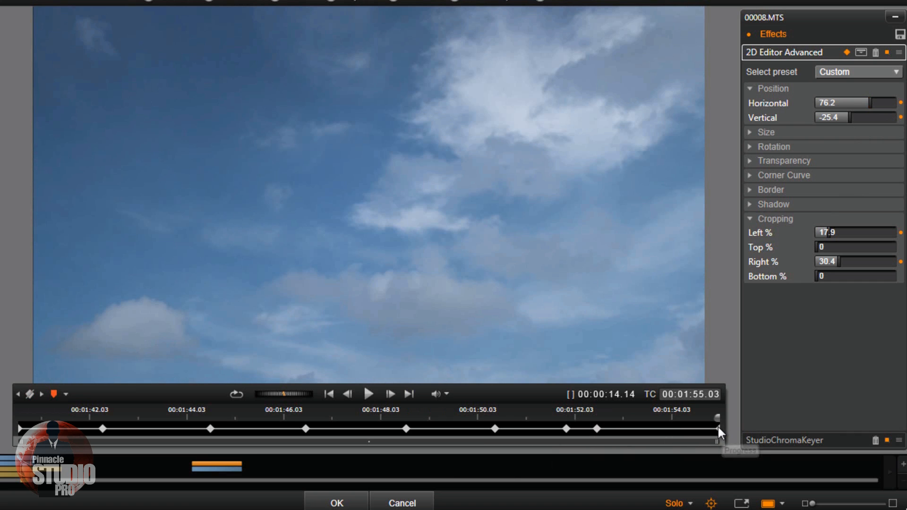
pyautogui.rightClick(717, 428)
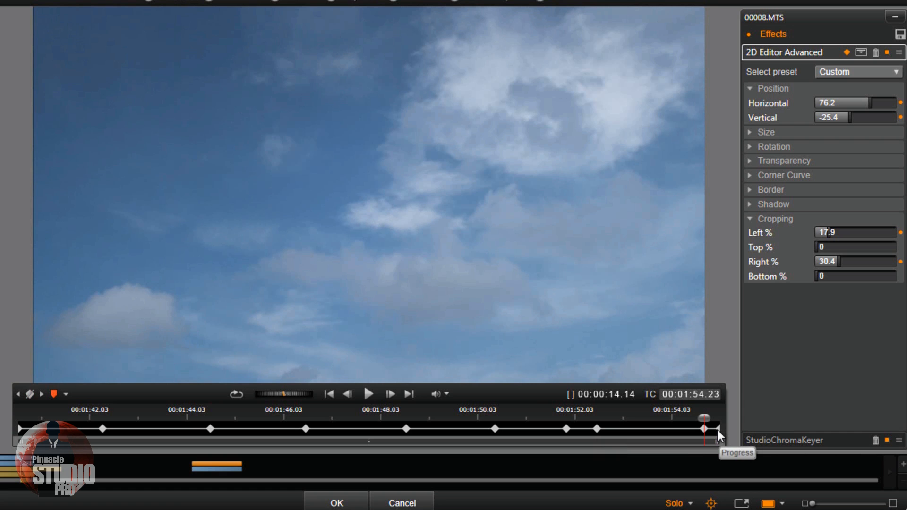
pyautogui.moveTo(725, 441)
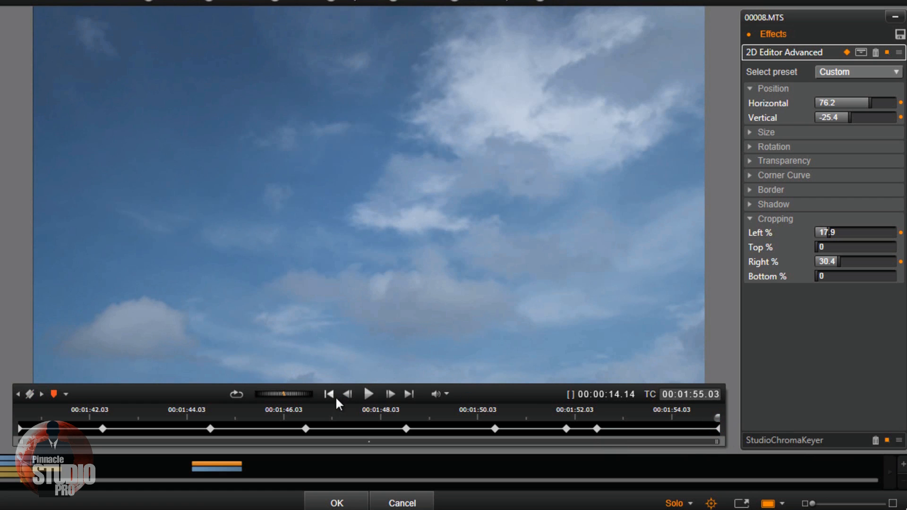
pyautogui.click(369, 394)
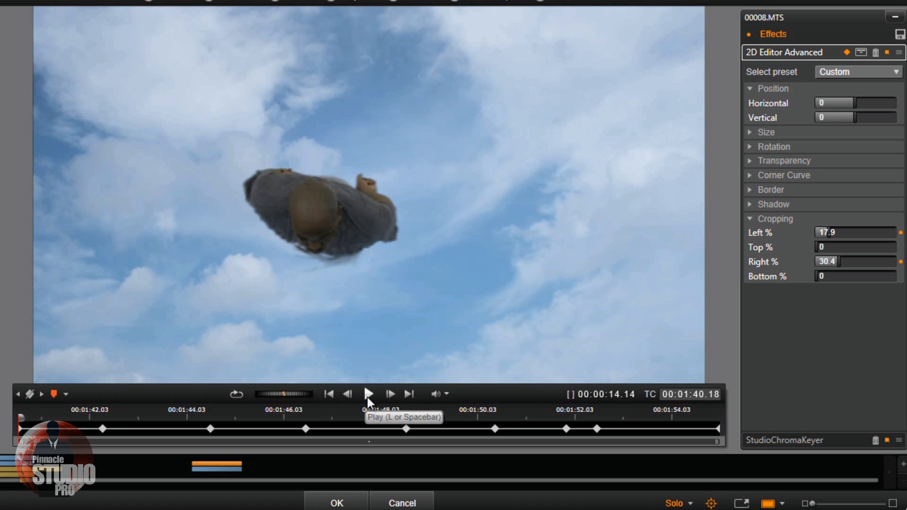
pyautogui.click(369, 394)
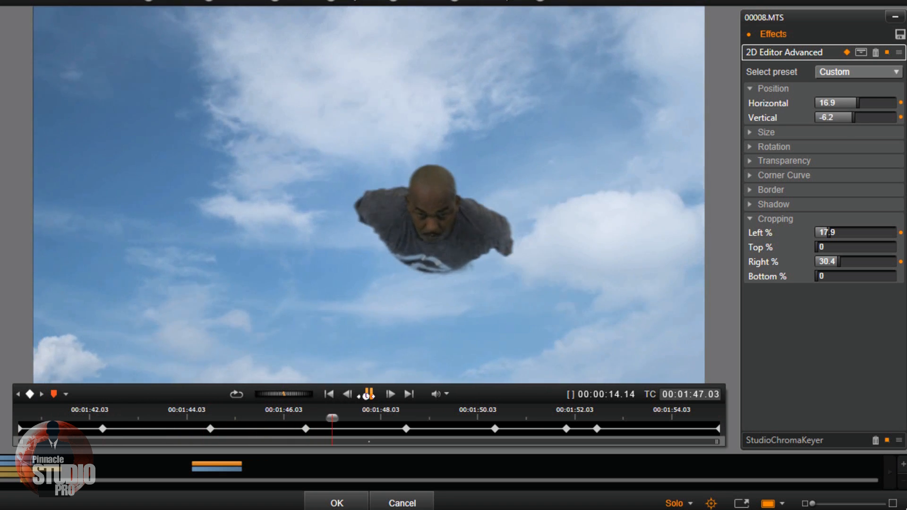
pyautogui.click(346, 394)
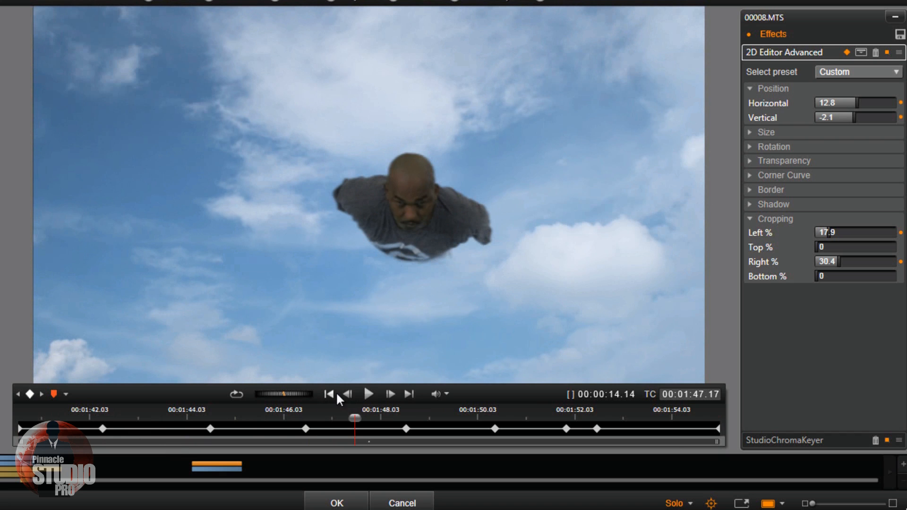
pyautogui.click(328, 394)
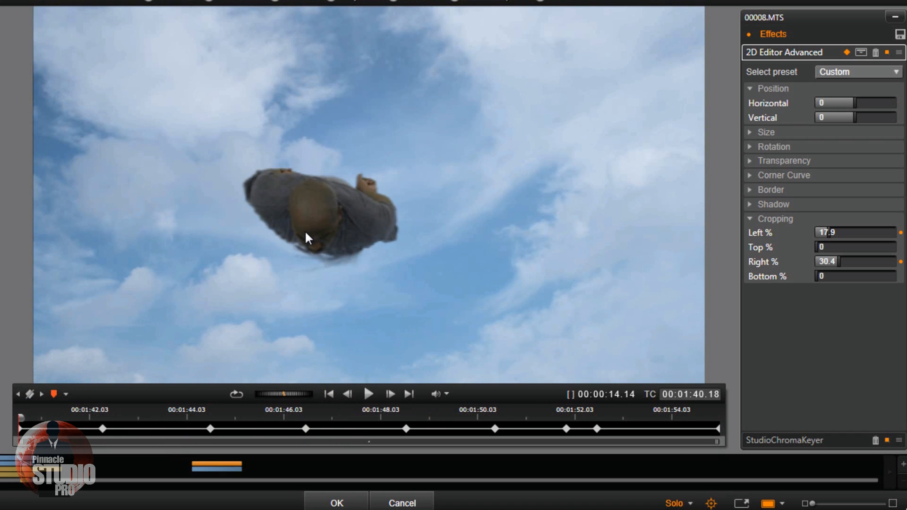
pyautogui.moveTo(306, 231)
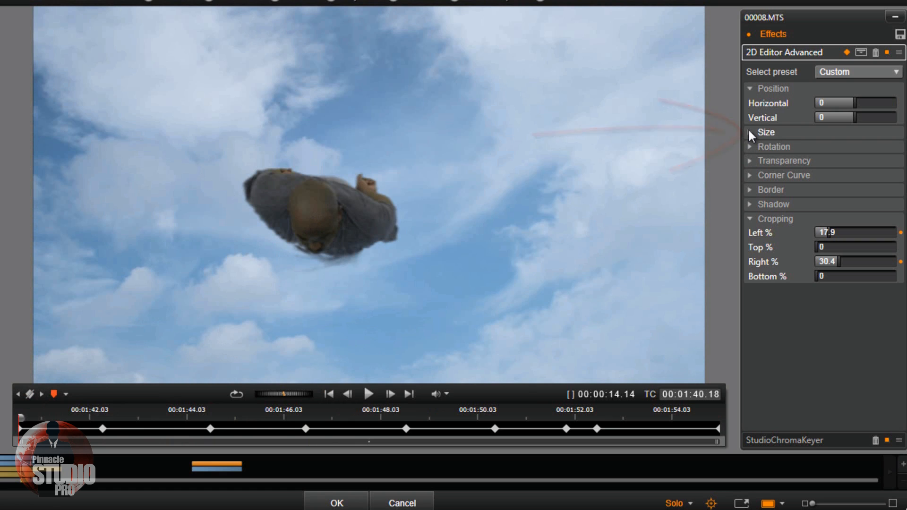
# Keyframe Size from 0 at the start to 100 mid-flight, then preview the zoom-in
pyautogui.click(751, 131)
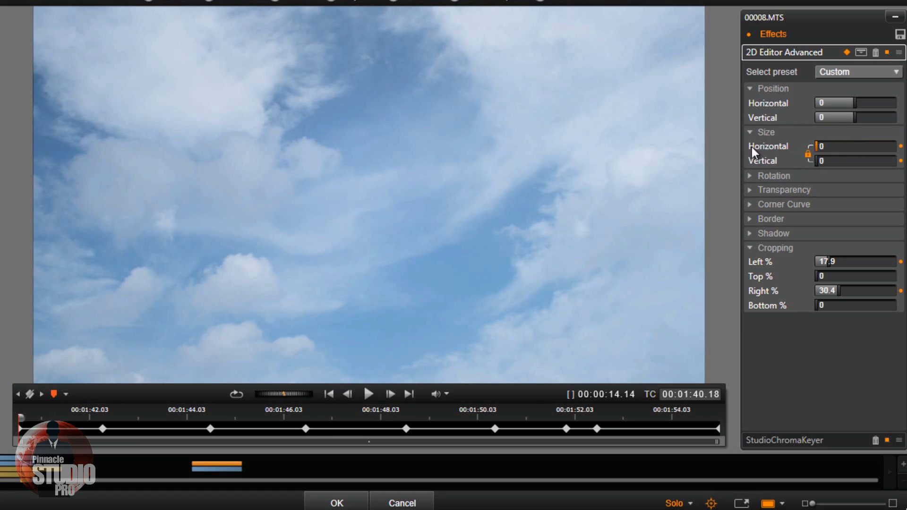
pyautogui.moveTo(18, 416)
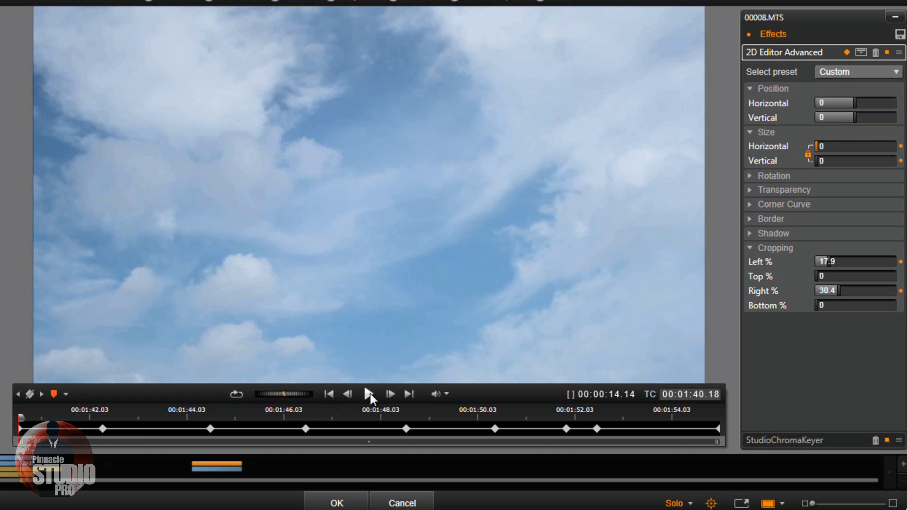
pyautogui.click(369, 394)
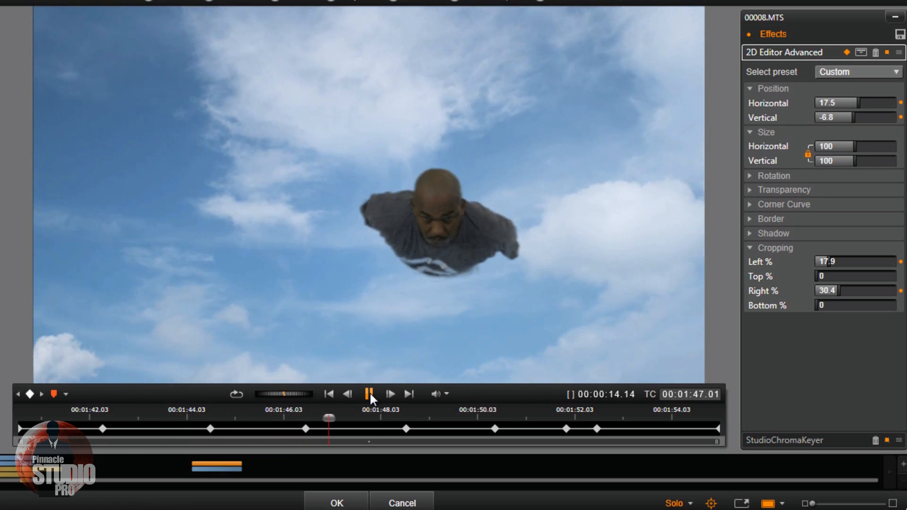
pyautogui.click(370, 394)
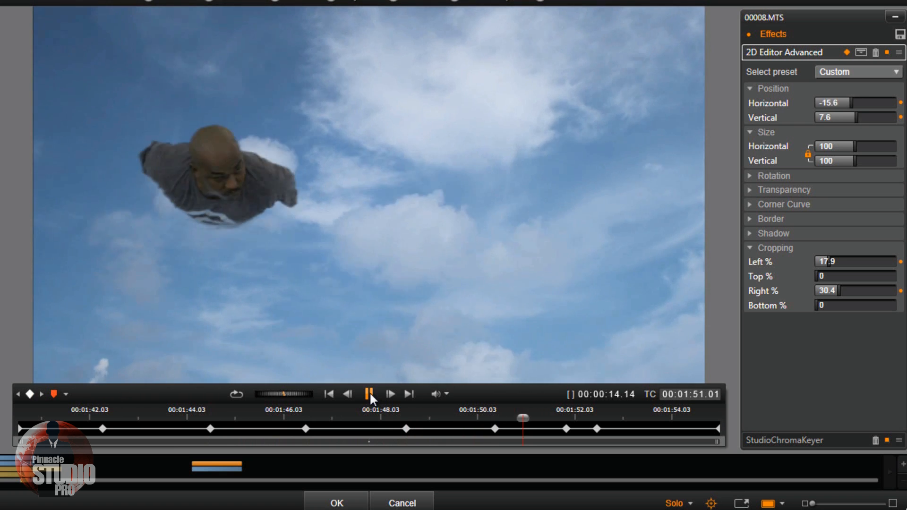
pyautogui.click(370, 394)
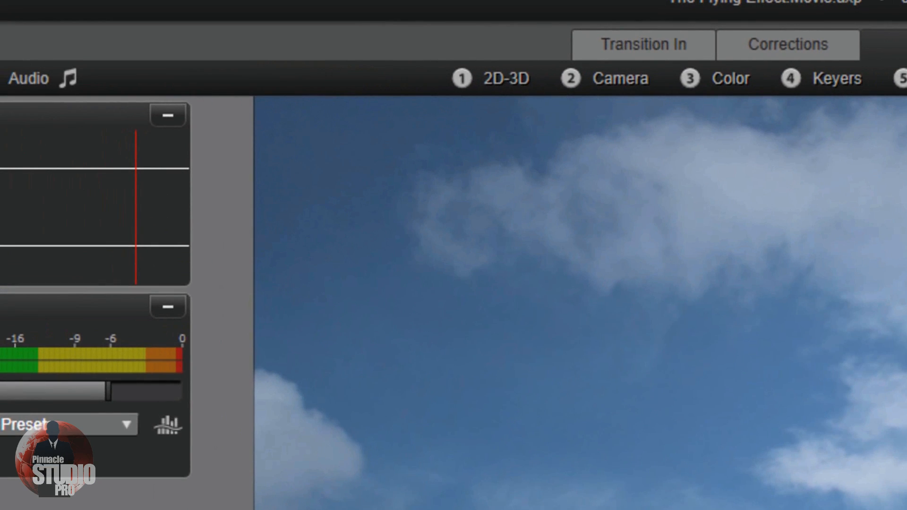
pyautogui.moveTo(785, 182)
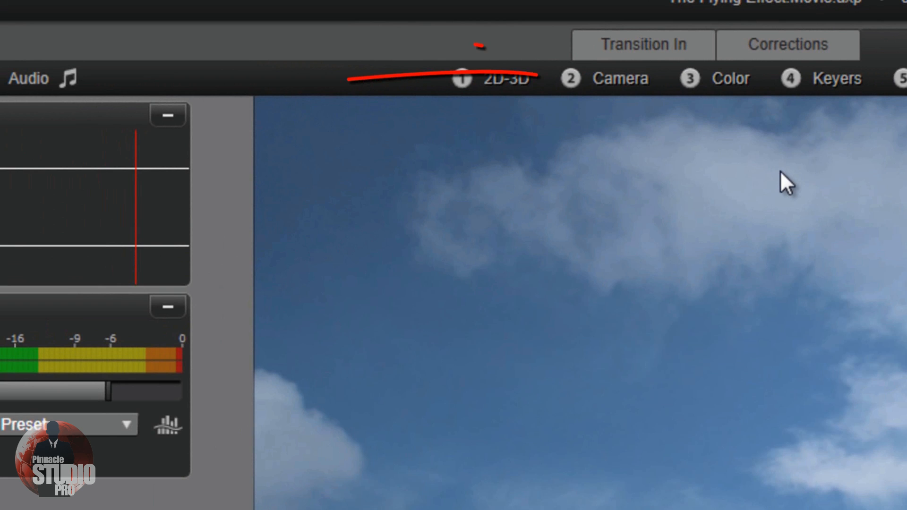
pyautogui.moveTo(621, 78)
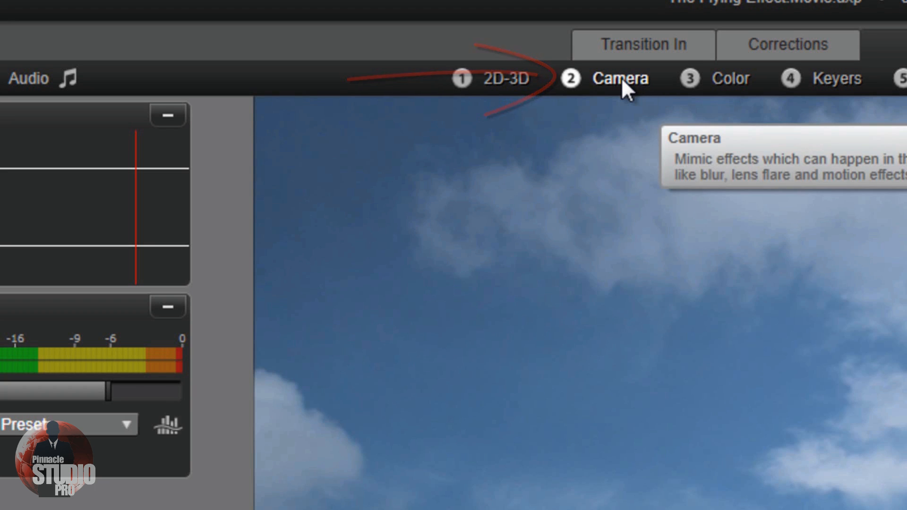
# Add EarthQuake to the man's clip with intensity 0.1 and shake speed 0.3
pyautogui.click(621, 78)
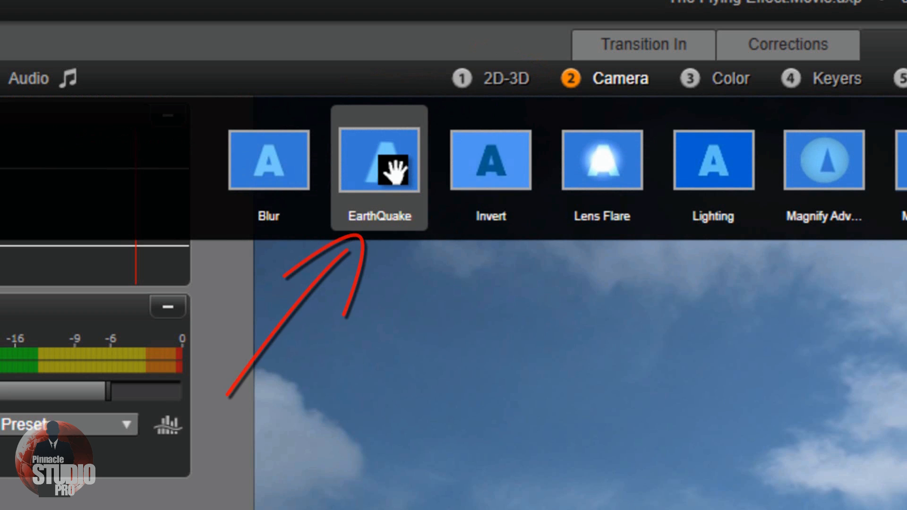
pyautogui.click(379, 160)
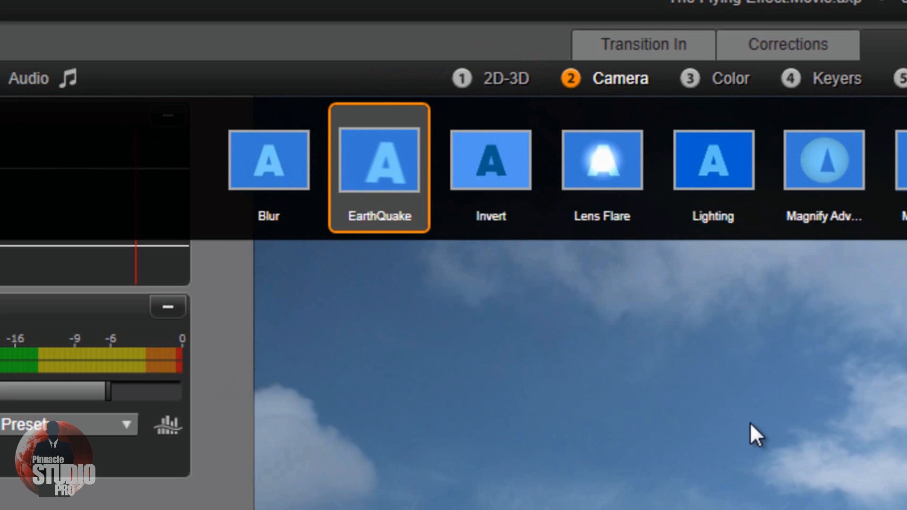
pyautogui.doubleClick(379, 160)
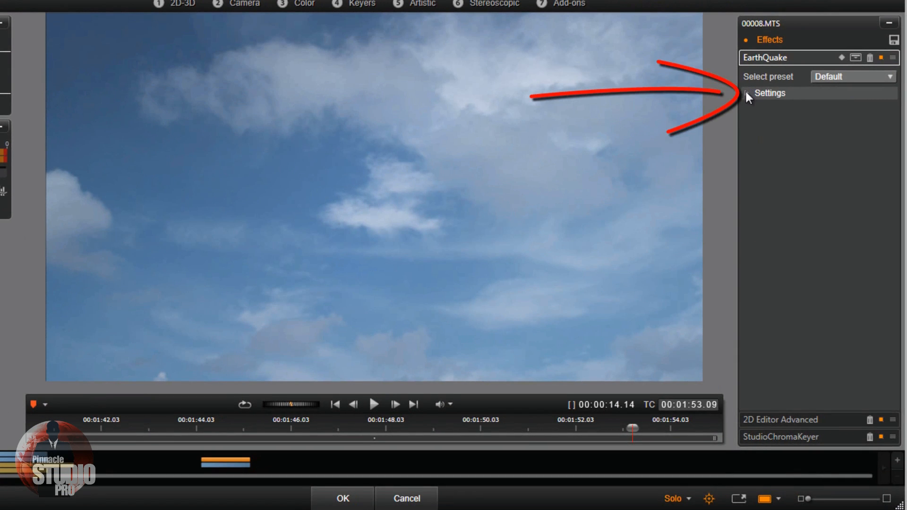
pyautogui.click(769, 93)
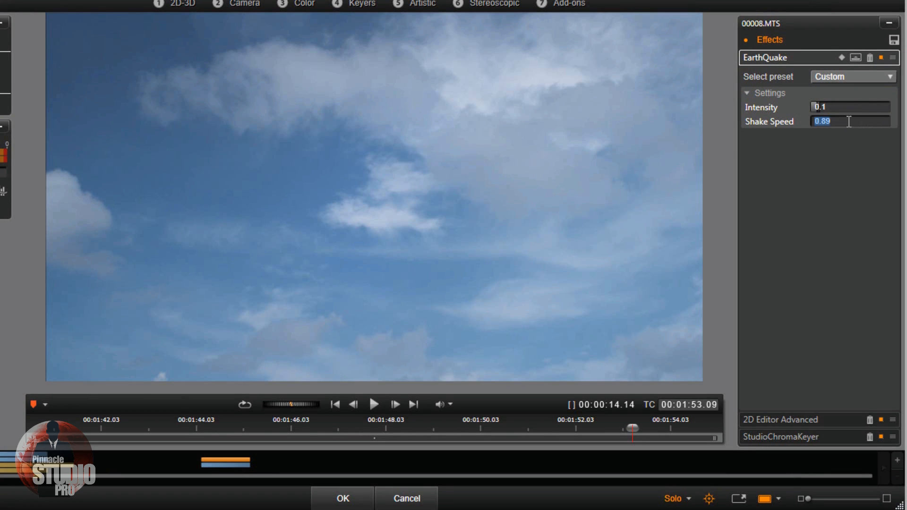
pyautogui.write('0.')
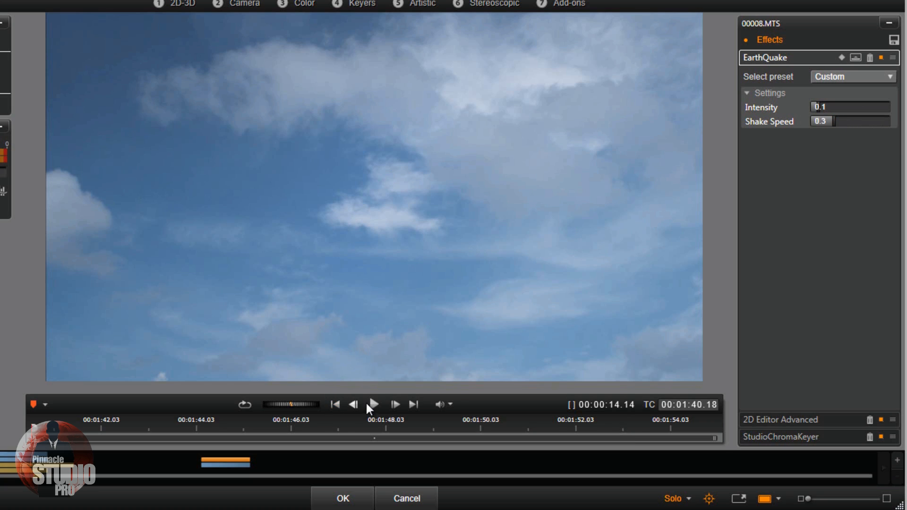
# Play the clip from the start to check the gentle shake
pyautogui.click(373, 405)
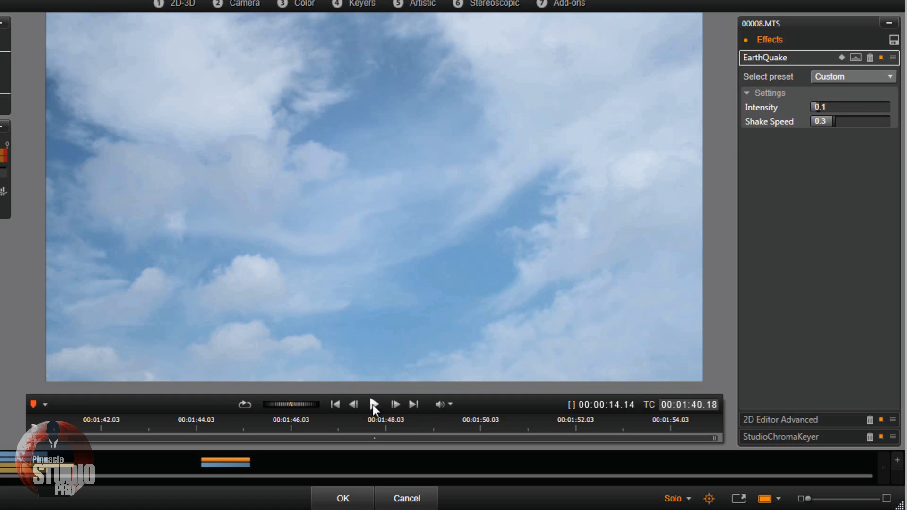
pyautogui.click(373, 404)
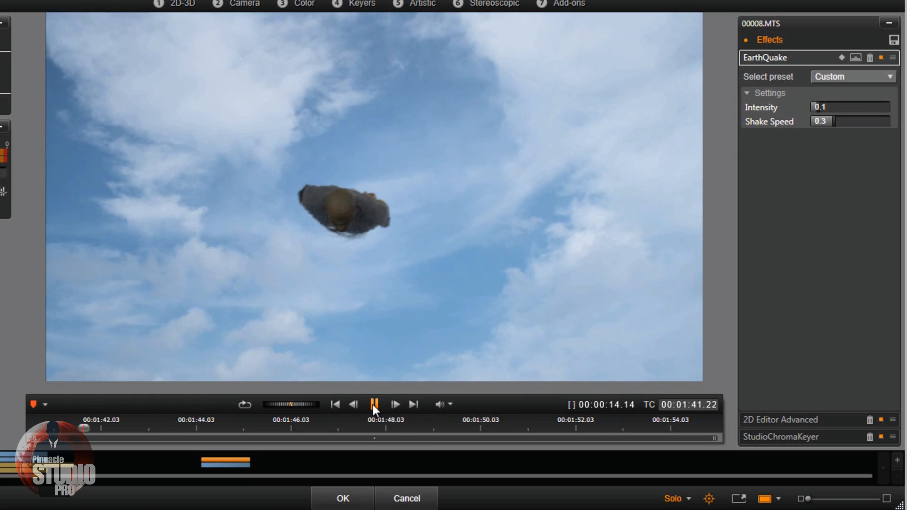
pyautogui.click(373, 404)
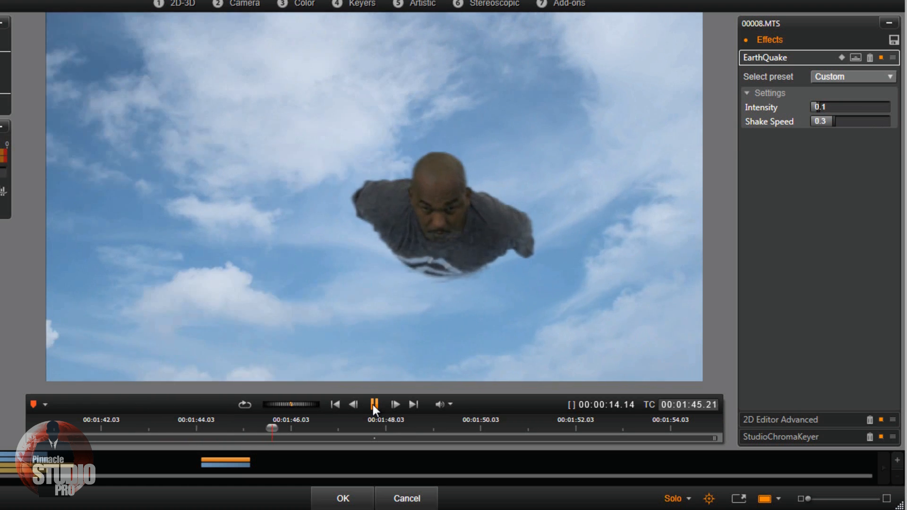
pyautogui.click(374, 404)
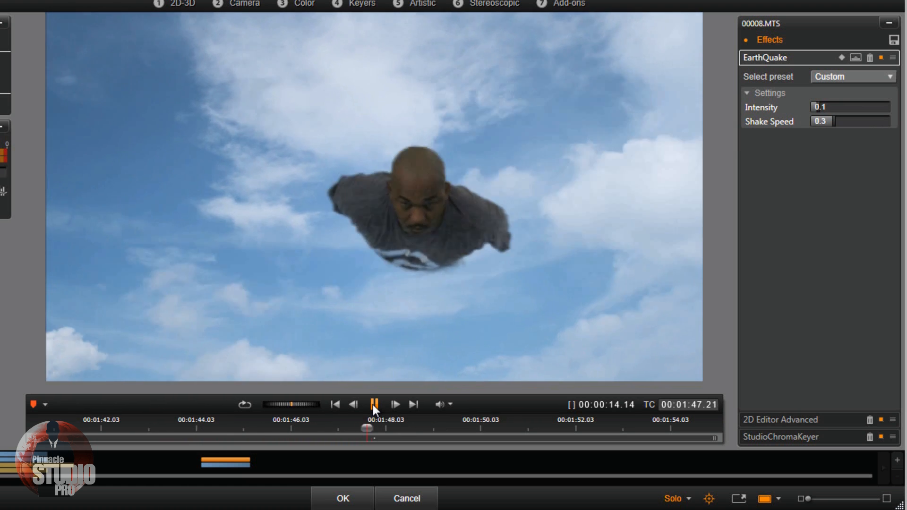
pyautogui.click(374, 404)
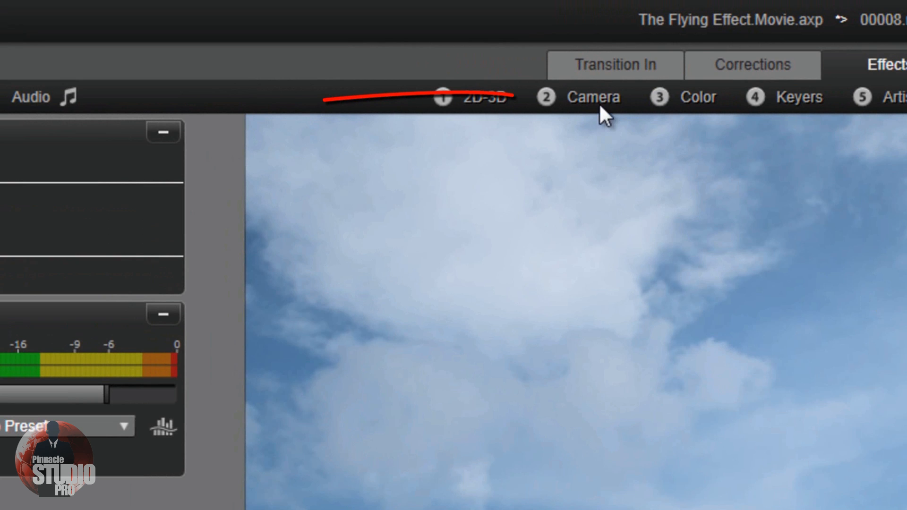
pyautogui.moveTo(593, 96)
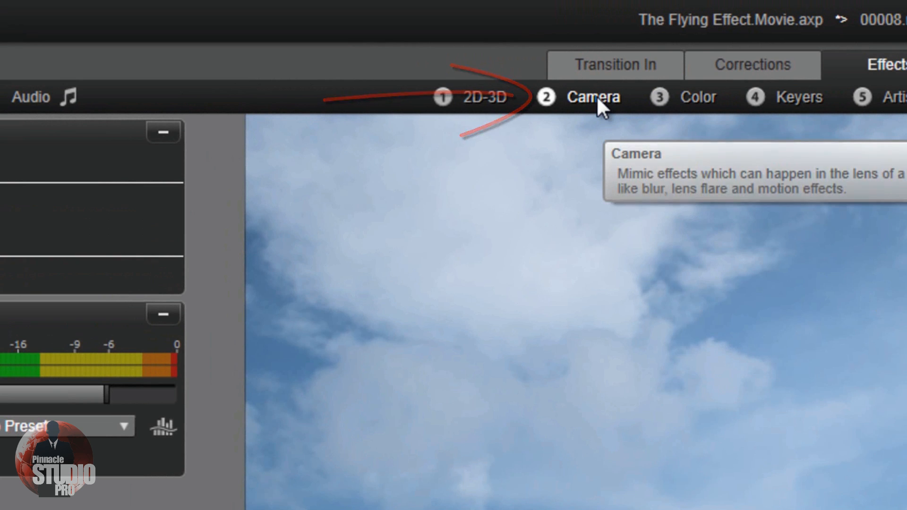
# Add the Blur effect and confirm Blur Amount is 2 horizontally and vertically
pyautogui.click(593, 96)
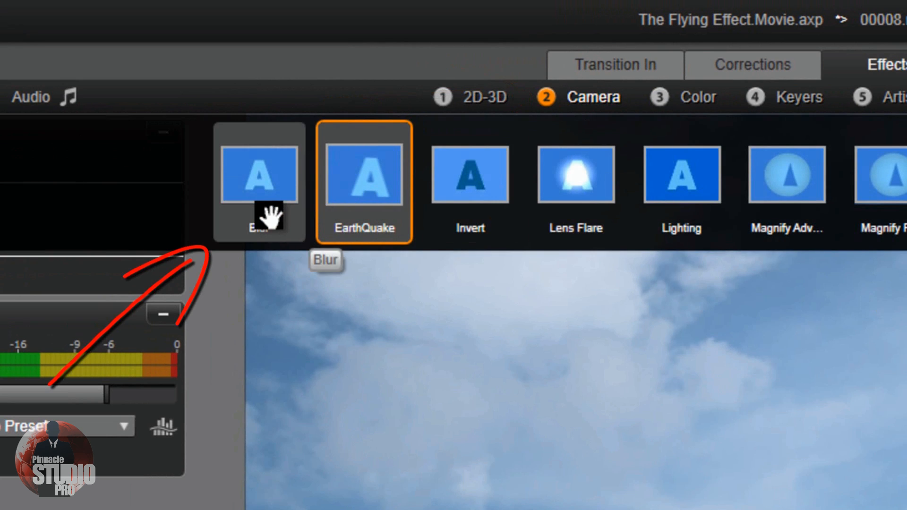
pyautogui.click(258, 173)
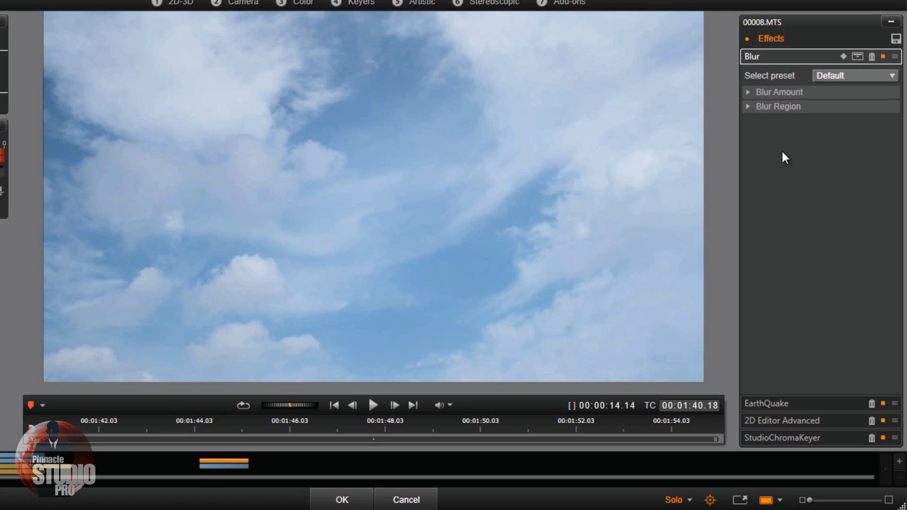
pyautogui.moveTo(745, 96)
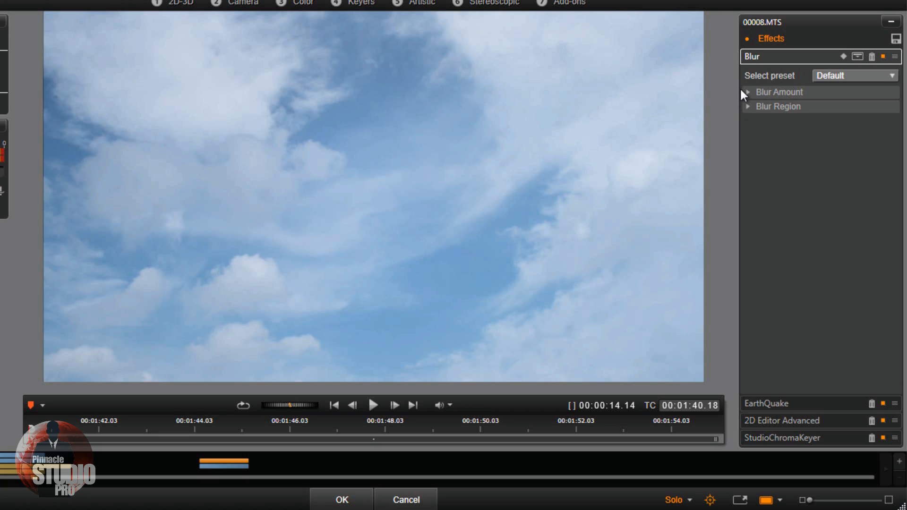
pyautogui.click(747, 92)
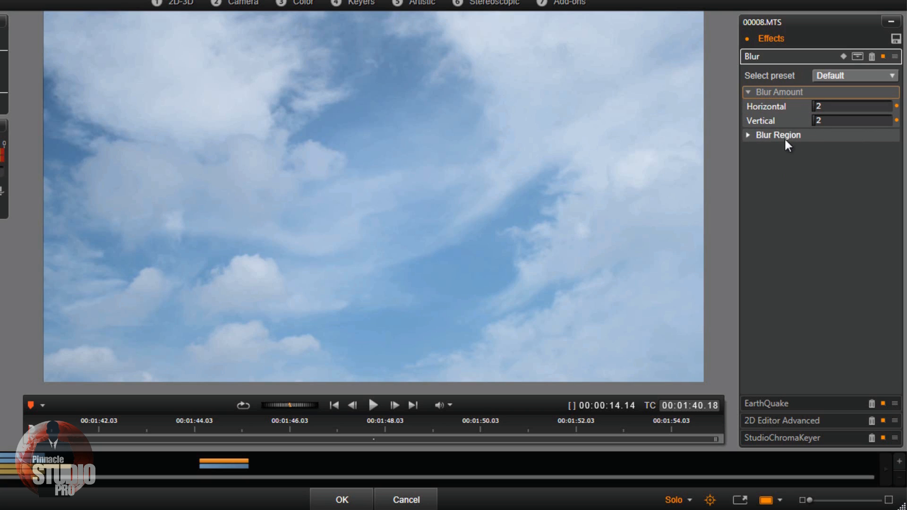
pyautogui.click(748, 91)
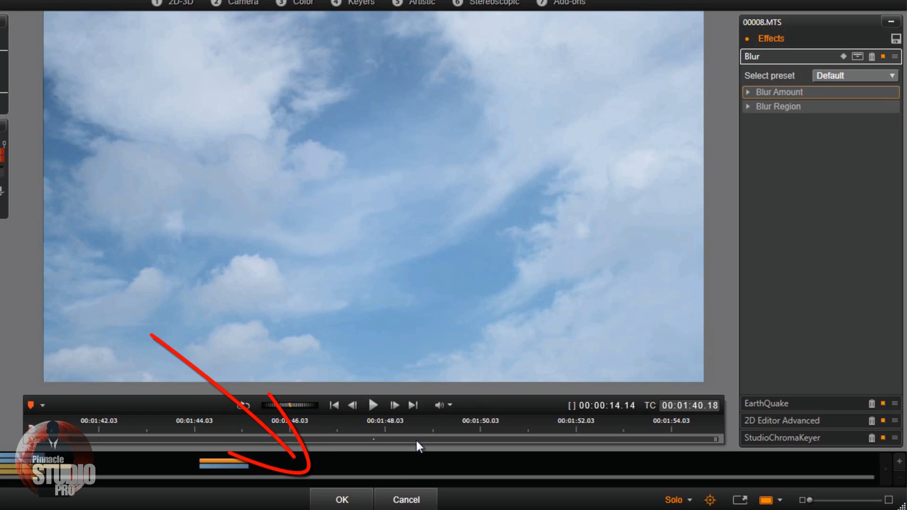
pyautogui.click(341, 499)
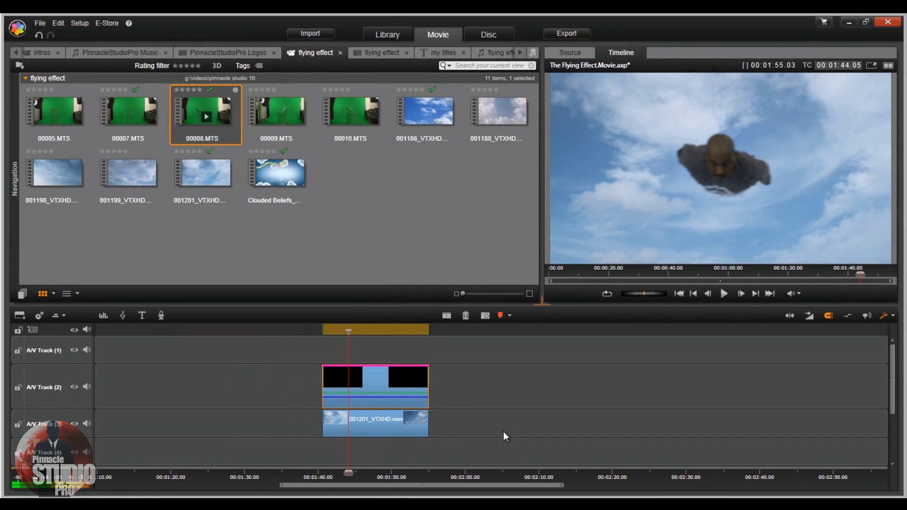
pyautogui.moveTo(504, 434)
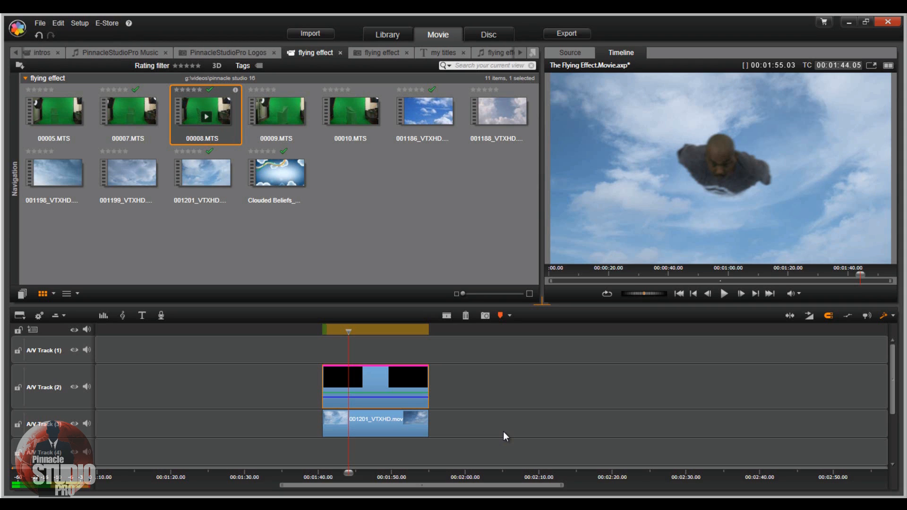